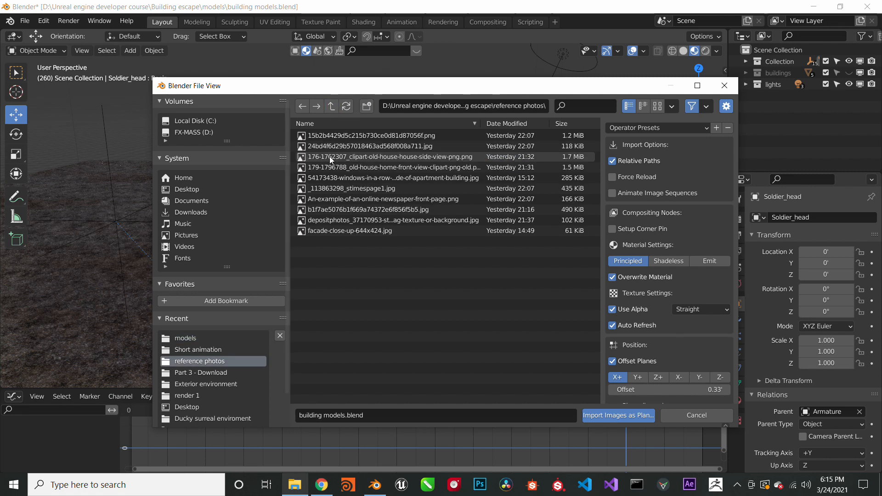
- Import the old house front-view clipart from the Building escape folder as an image plane
click(294, 485)
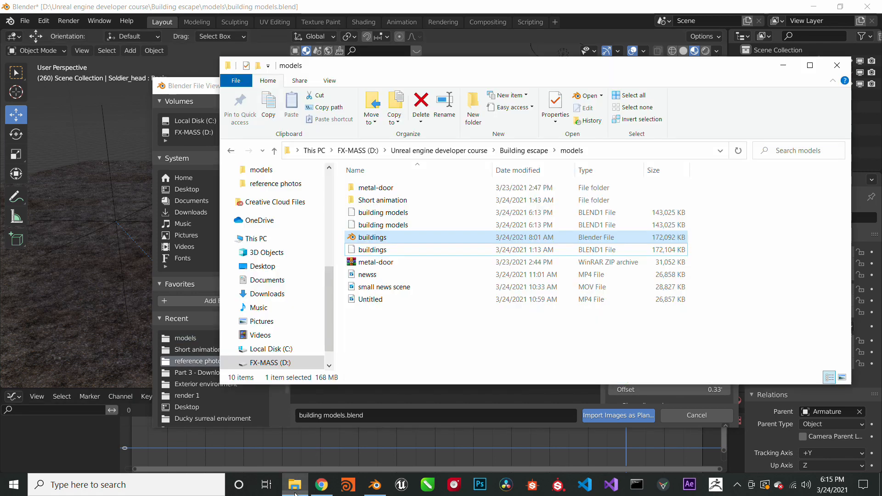
click(523, 150)
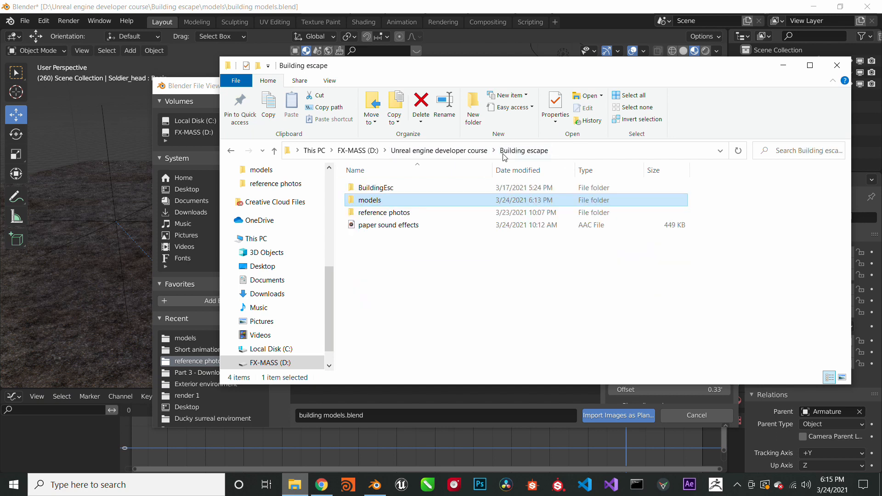
double_click(384, 212)
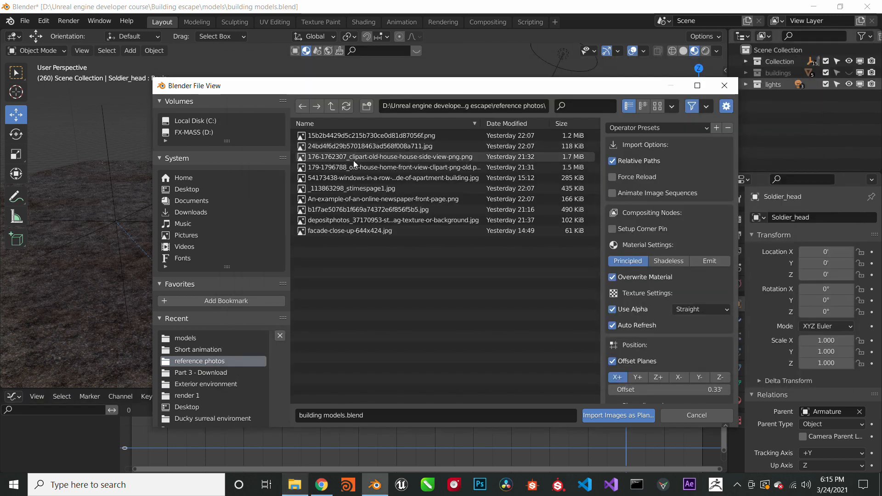
click(618, 416)
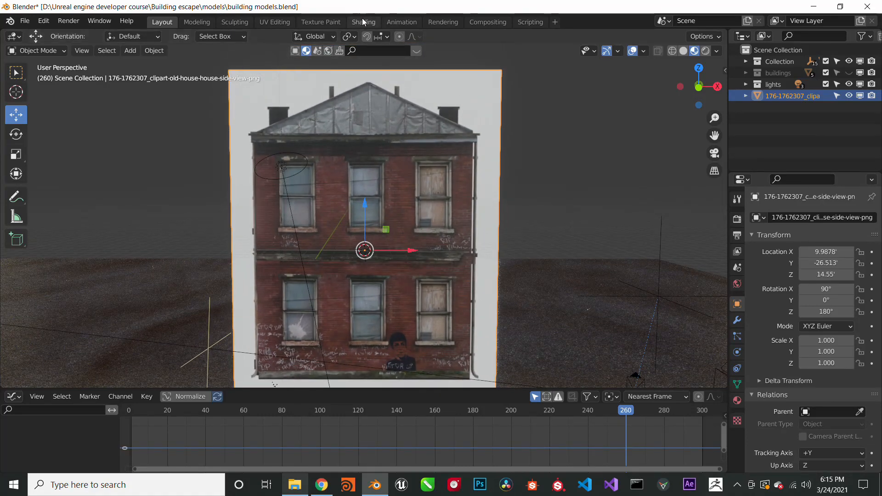
- Load the old house image in the UV Editing workspace and fit the UV island to the brick wall
click(274, 22)
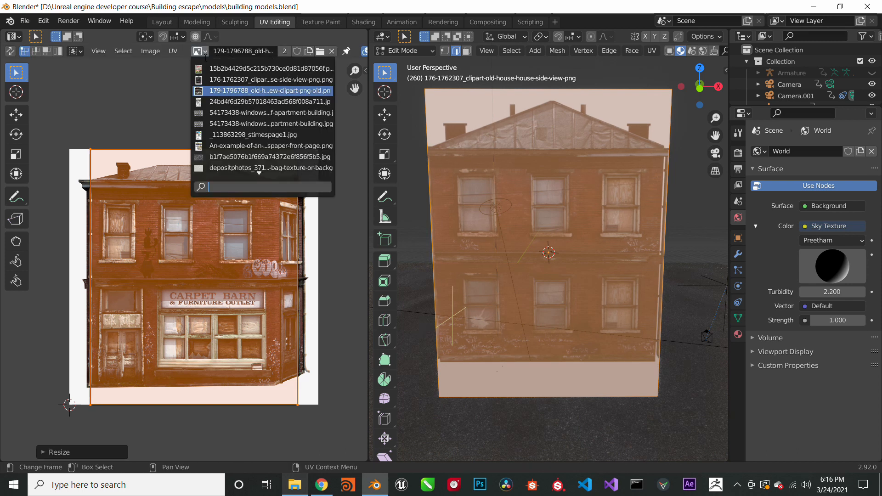
click(270, 80)
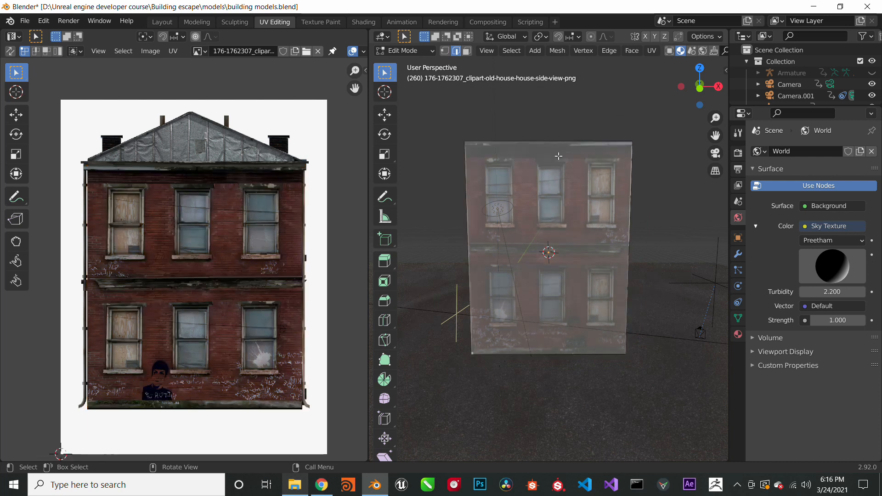
- Re-enter Edit Mode on the facade plane and loop-cut along the window columns and floors
key(Tab)
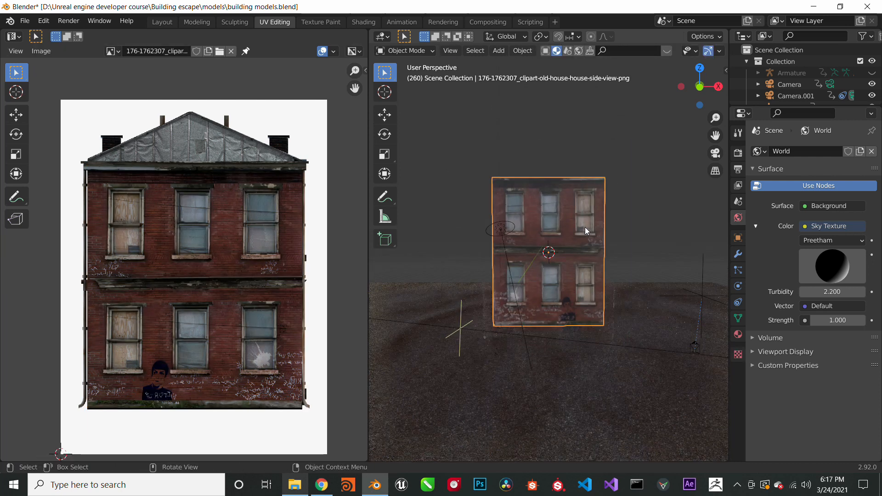
key(Tab)
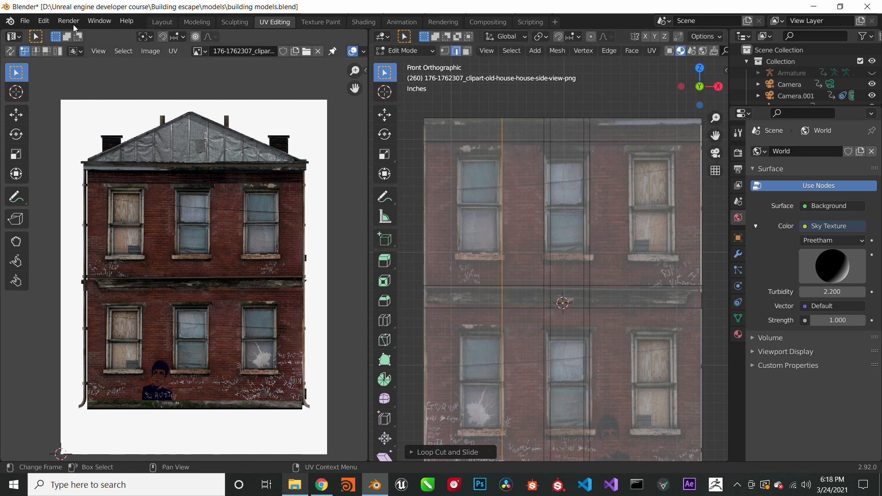
click(26, 21)
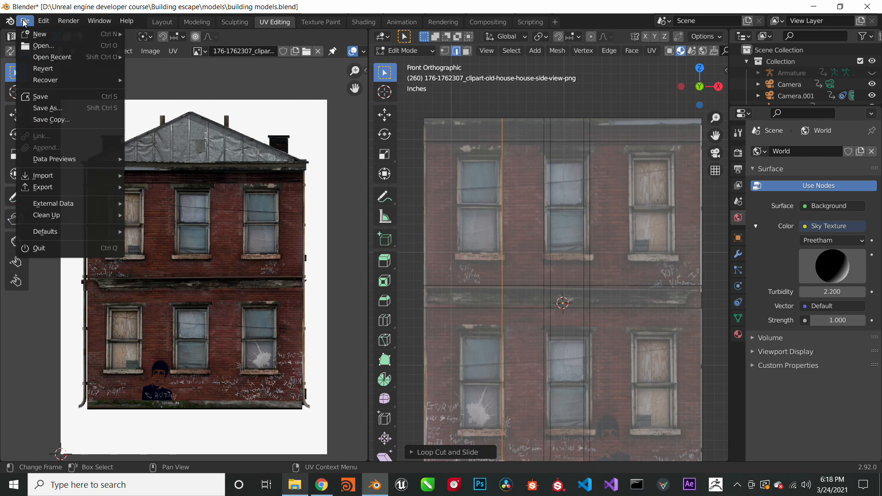
click(42, 21)
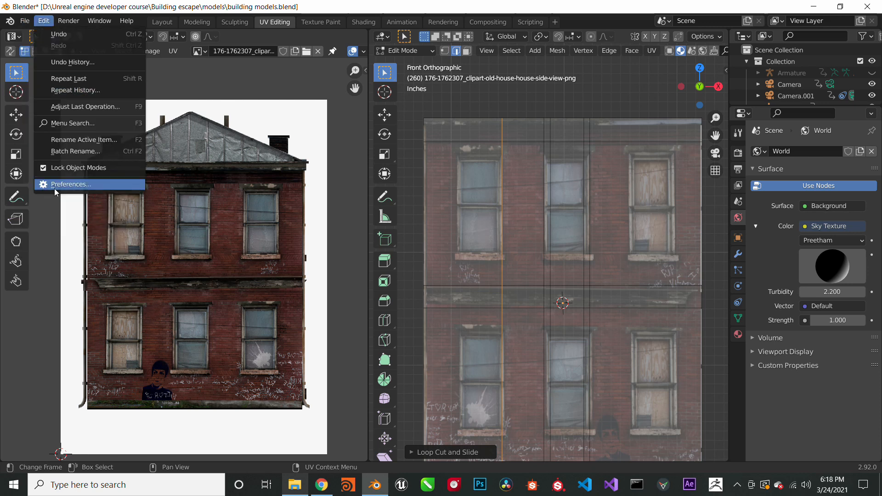
click(71, 184)
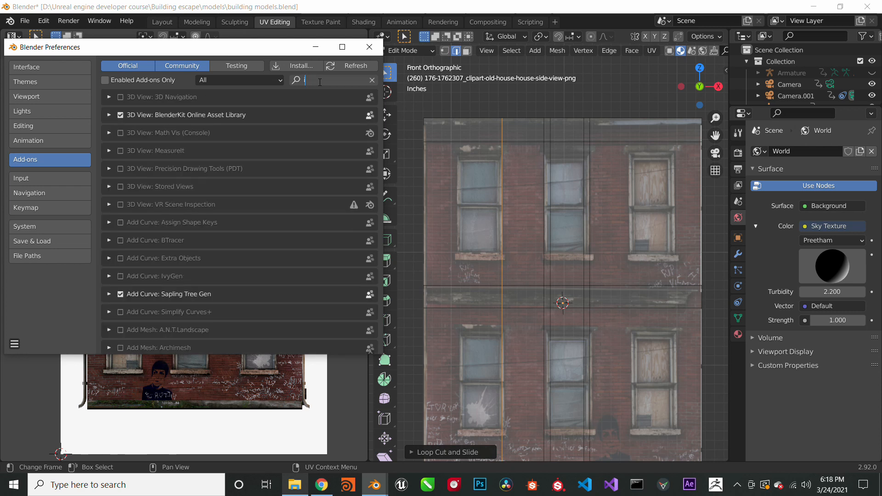
text(images)
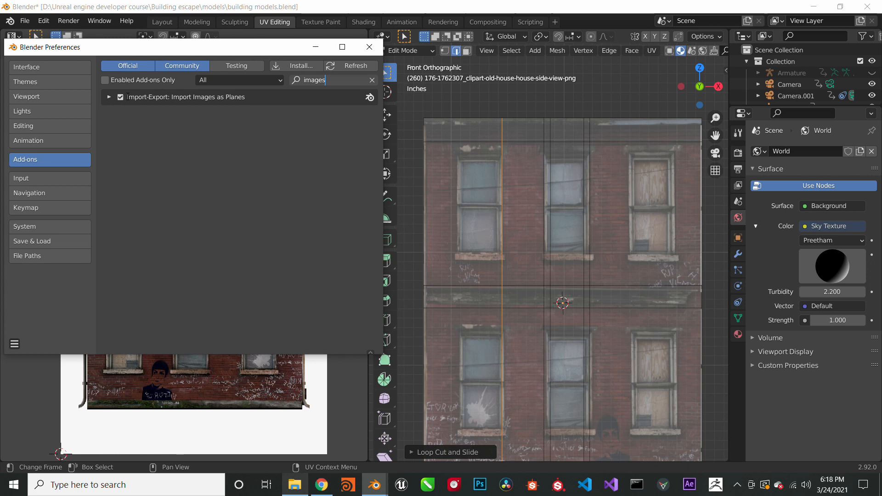
mouse_move(369, 47)
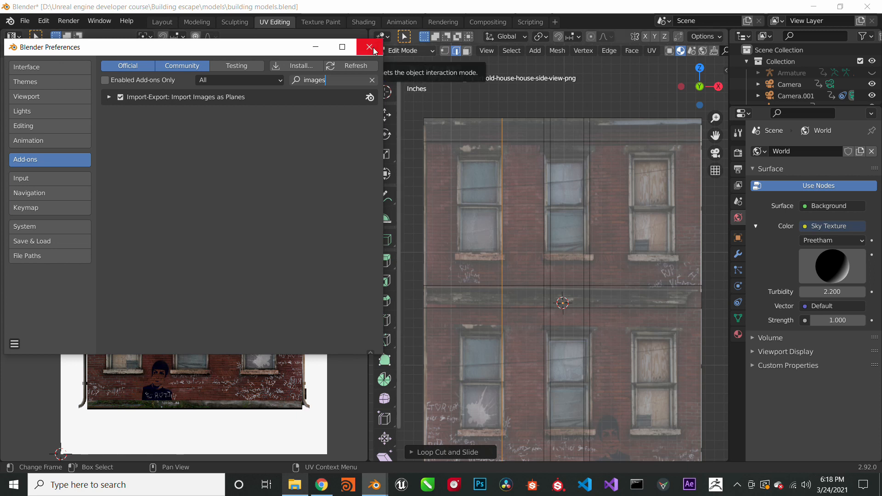
click(366, 47)
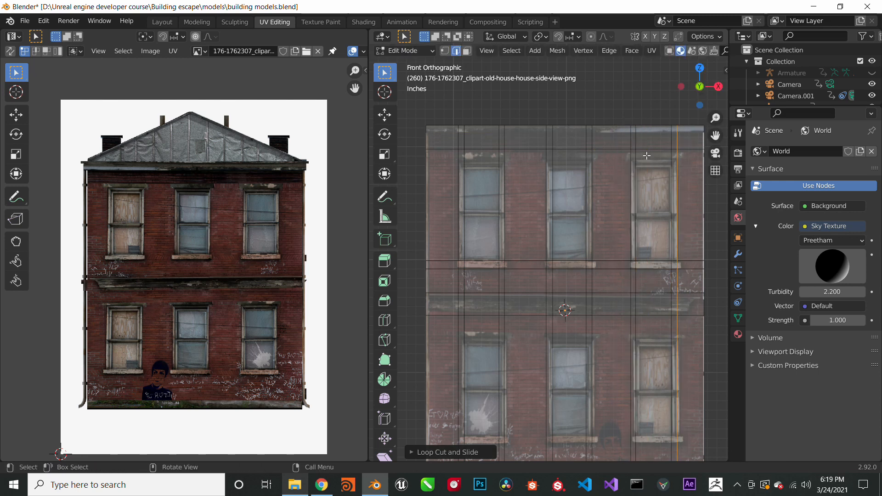
mouse_move(428, 153)
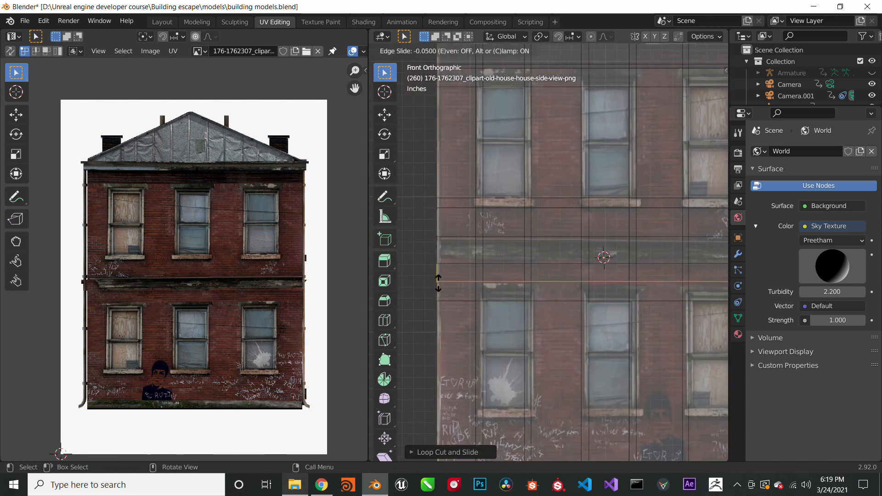
- Add a horizontal cut under the floor band and extrude the band outward as a ledge
click(478, 320)
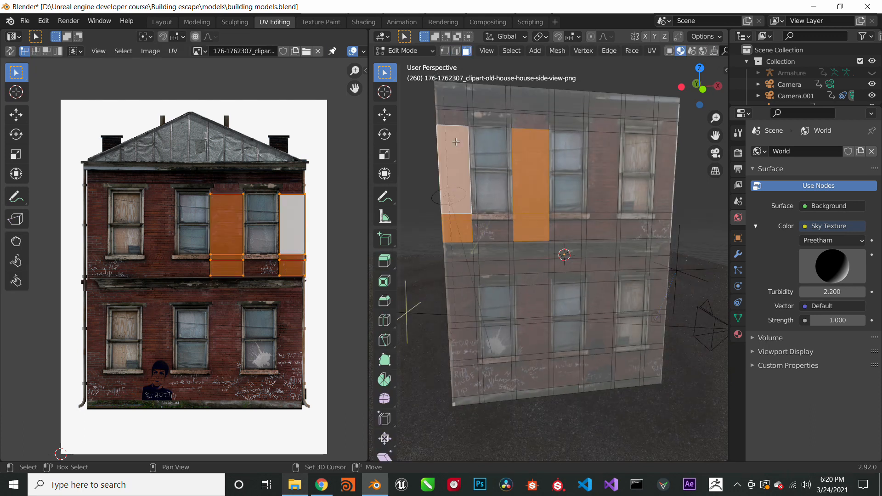
drag(562, 253, 461, 251)
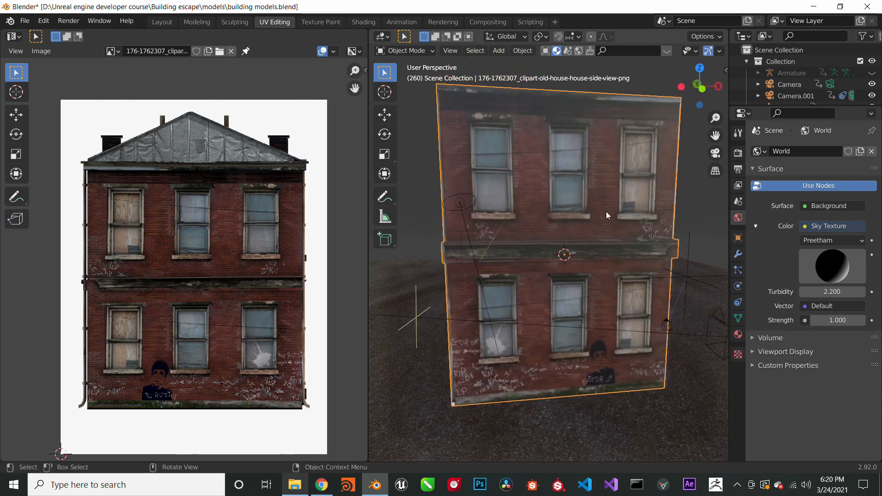
- Set the wall material's blend mode to Opaque
click(839, 323)
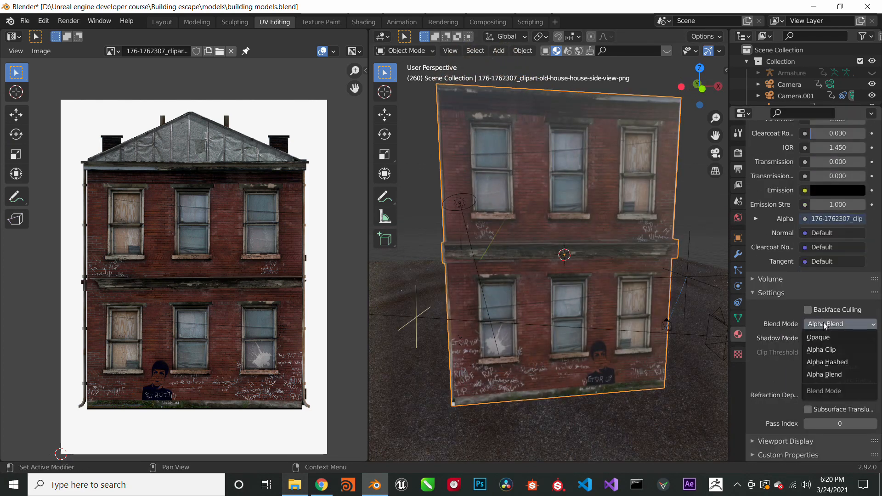
click(818, 337)
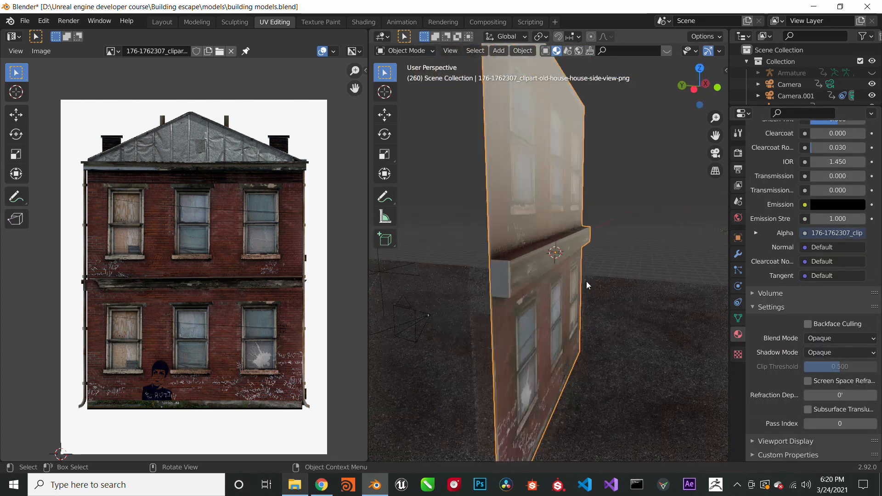
key(Tab)
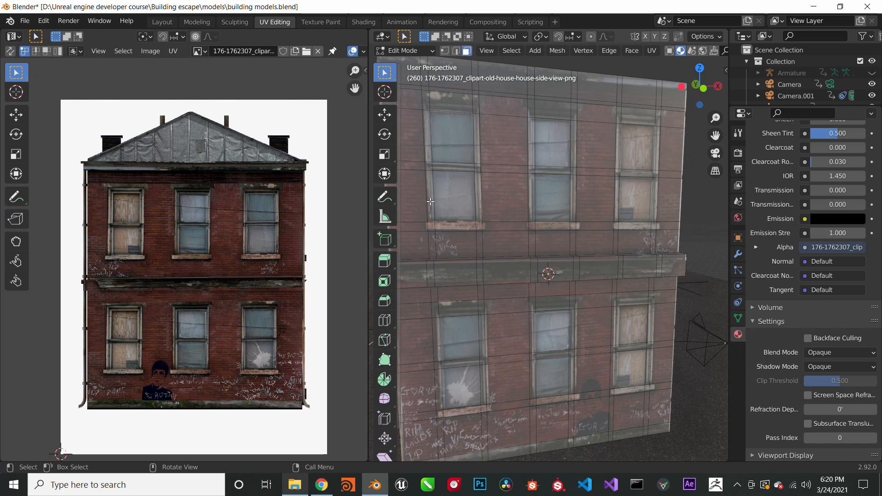
- Extrude the window frame faces and push the bottom wall strip forward along Y
click(453, 108)
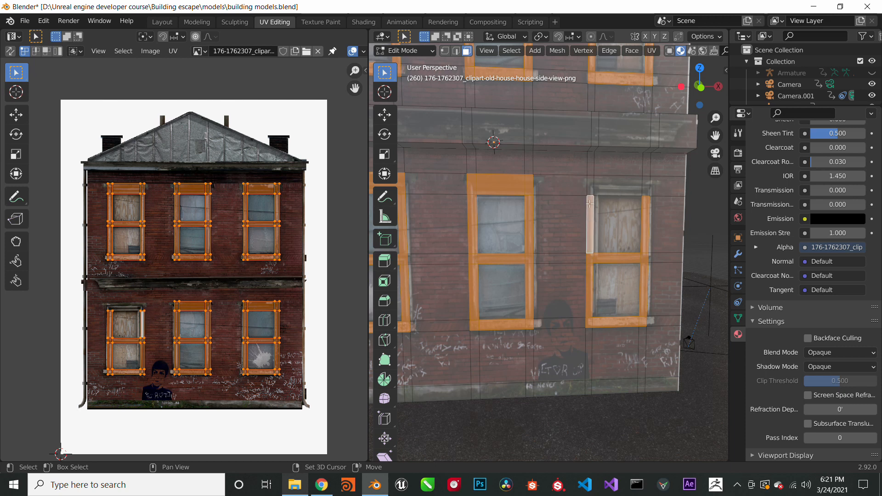
drag(534, 225, 590, 253)
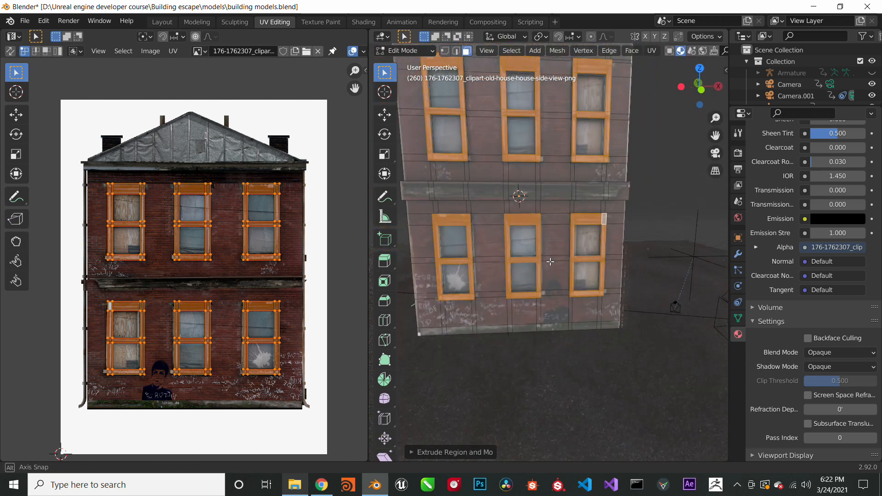
key(Tab)
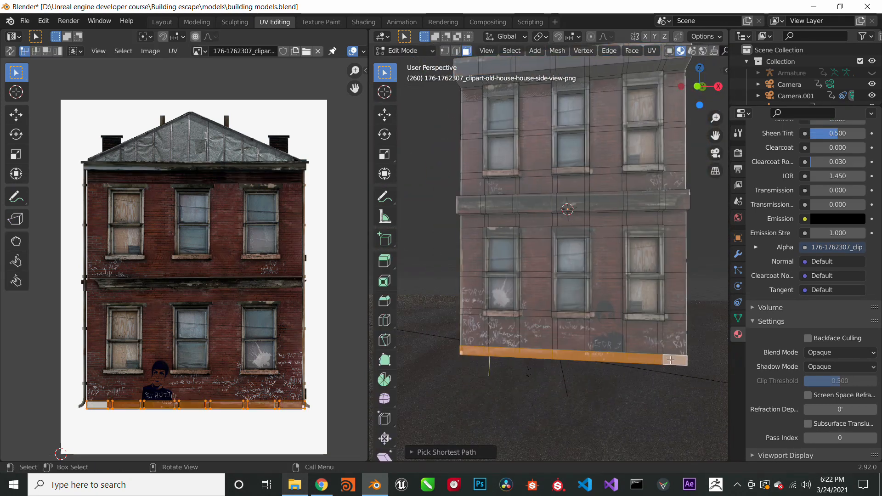
drag(669, 360, 664, 359)
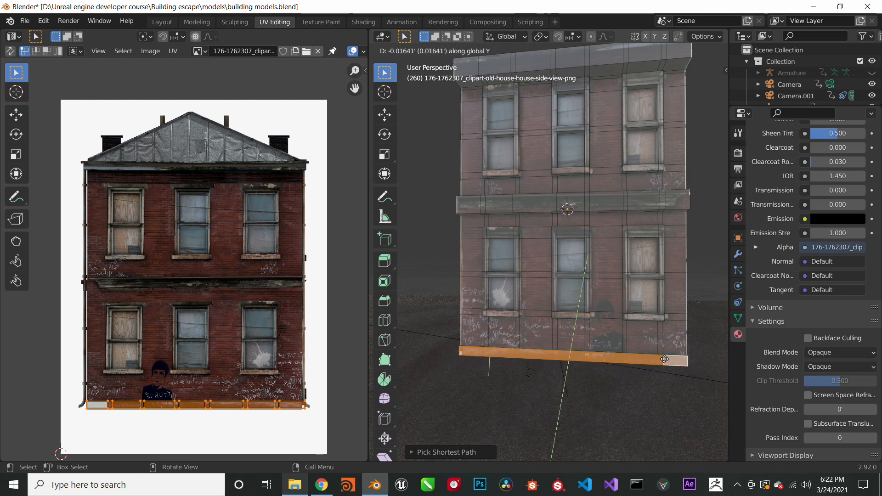
- Add a new plane and shape it in front view into the triangular roof gable
click(498, 50)
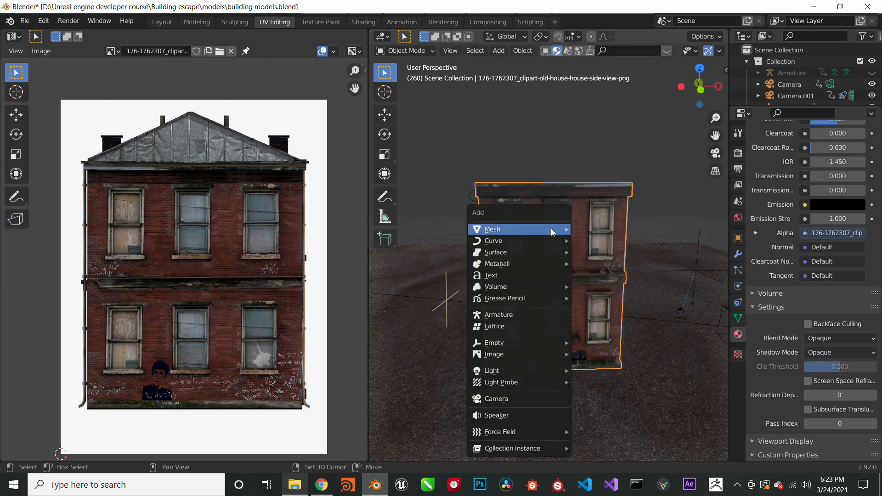
click(492, 229)
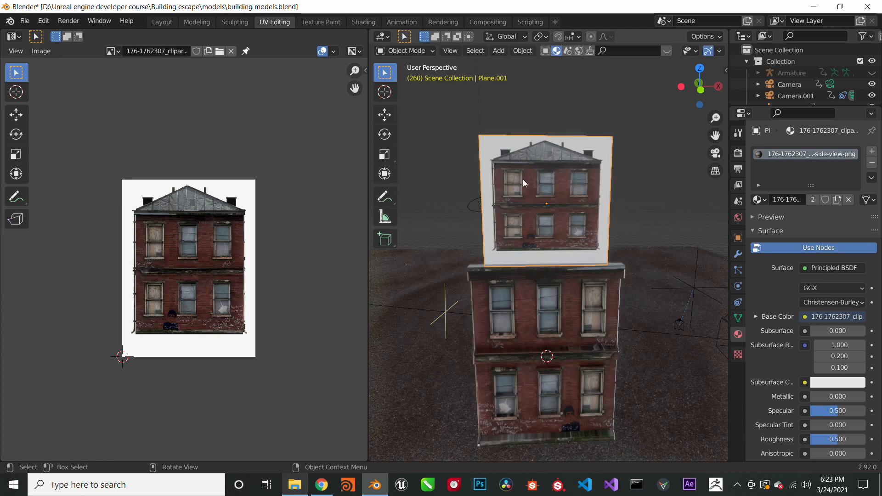
key(s)
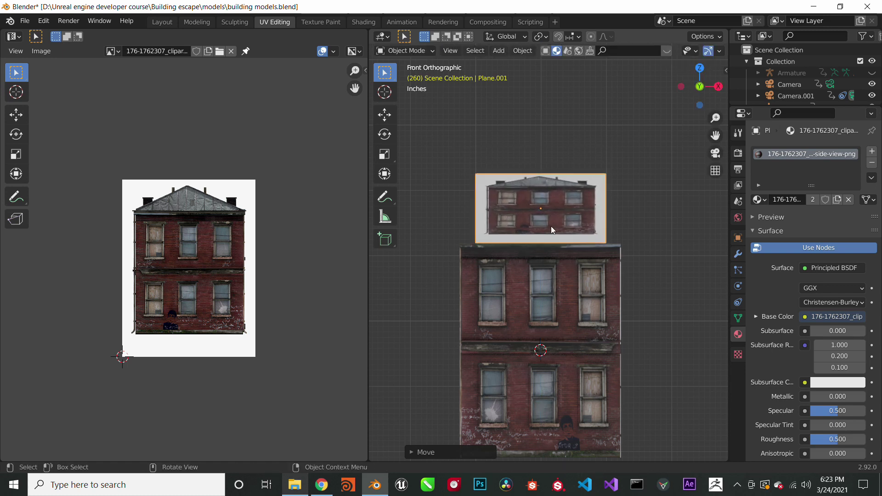
key(Tab)
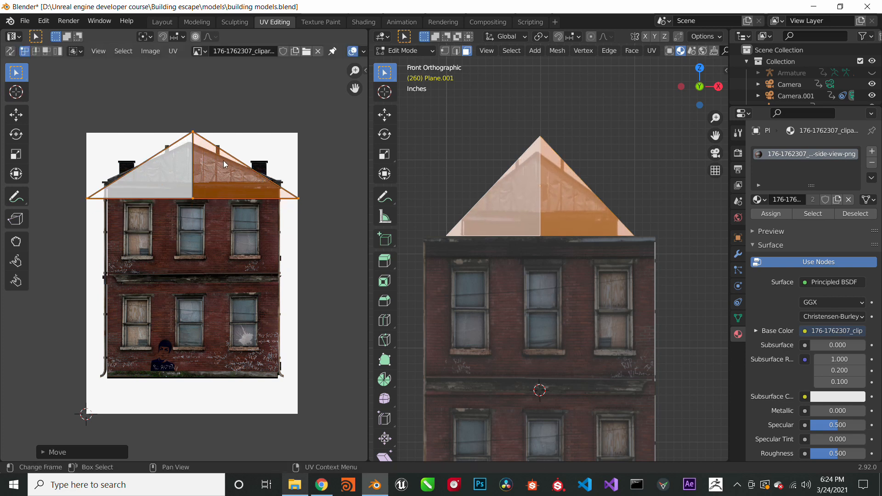
key(s)
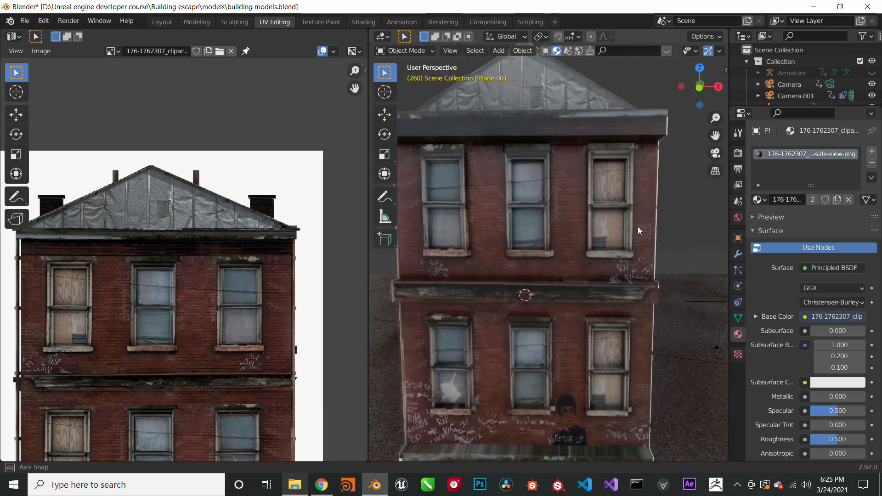
key(Tab)
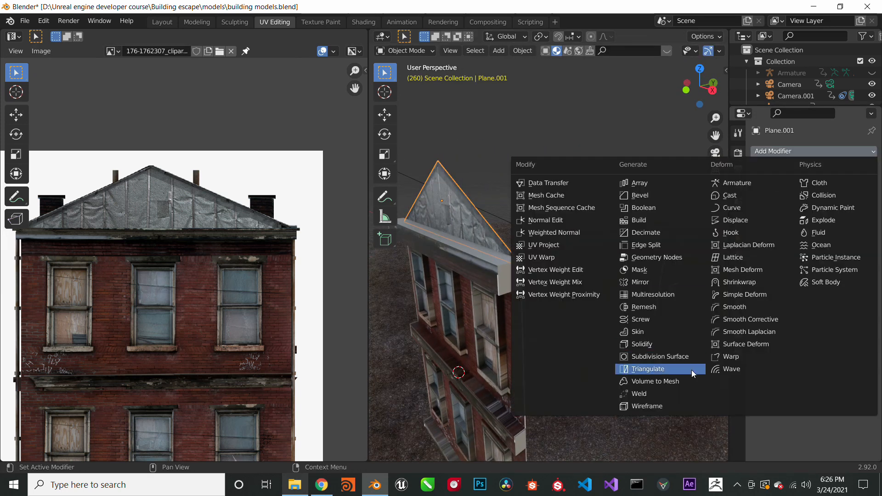
- Give the roof plane thickness with a Solidify modifier and turn toward the facade wall
click(644, 344)
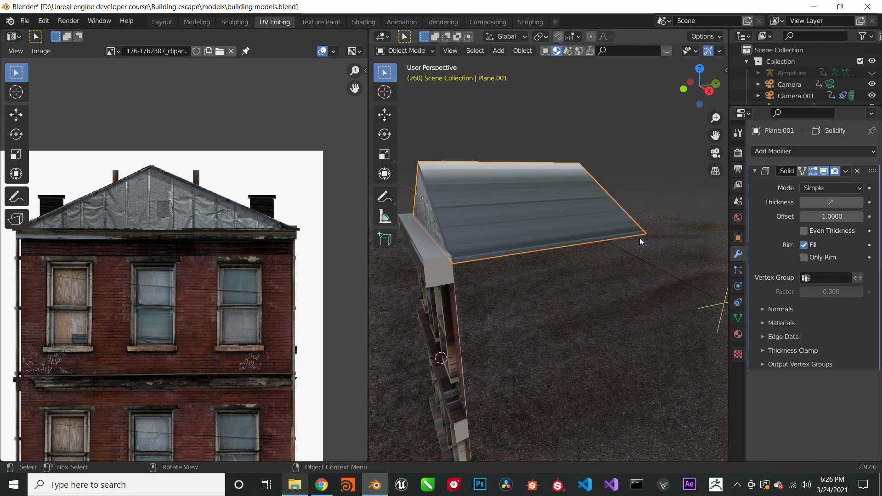
drag(640, 240, 492, 226)
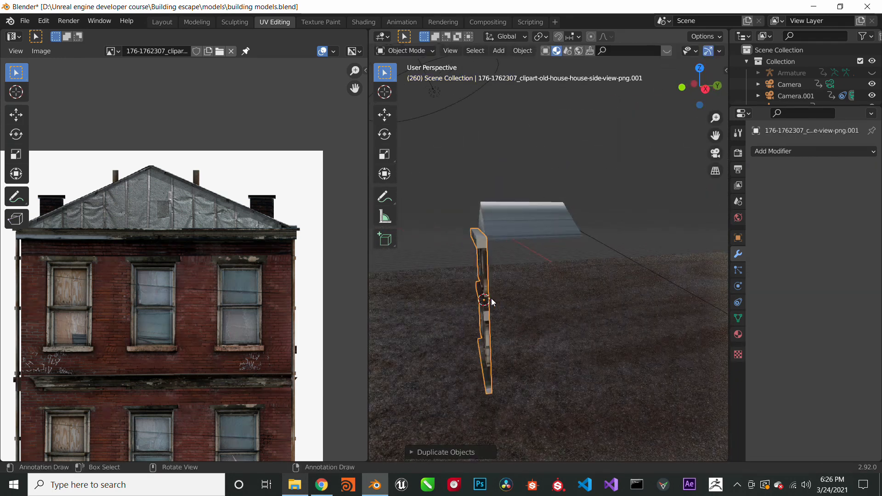
- Rotate, move and scale the facade copies into the side walls under the pitched roof
key(r)
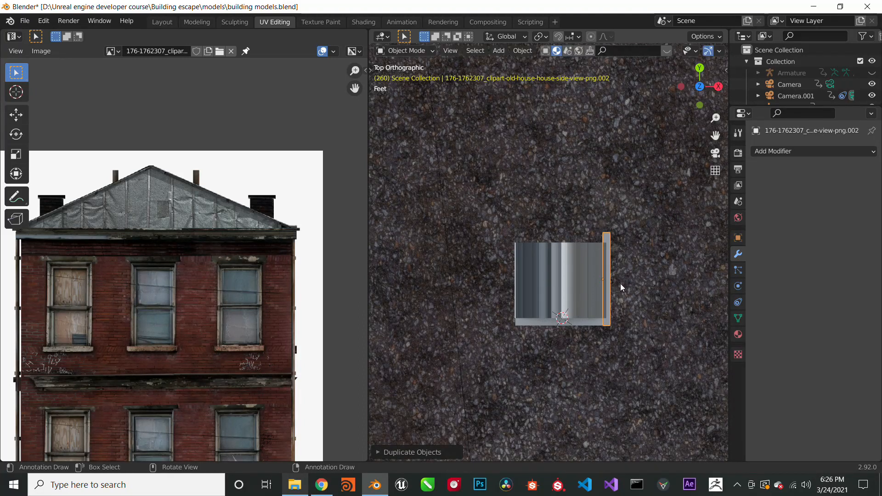
key(r)
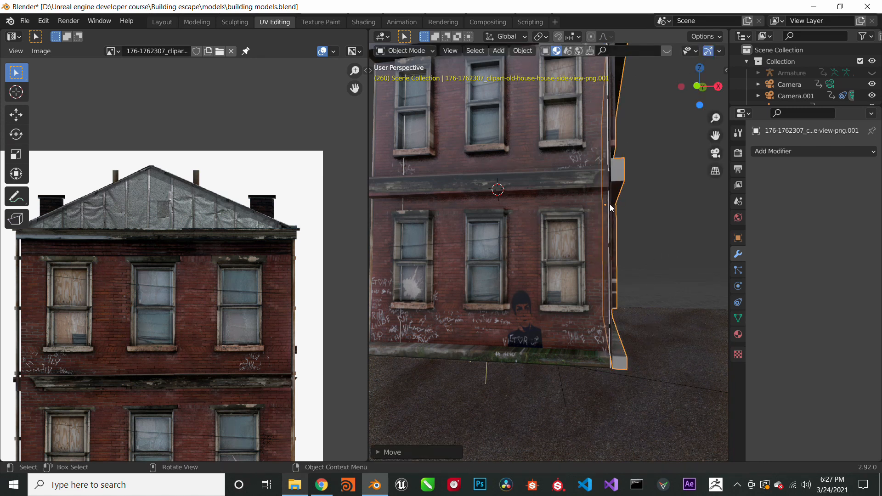
scroll(down, 3)
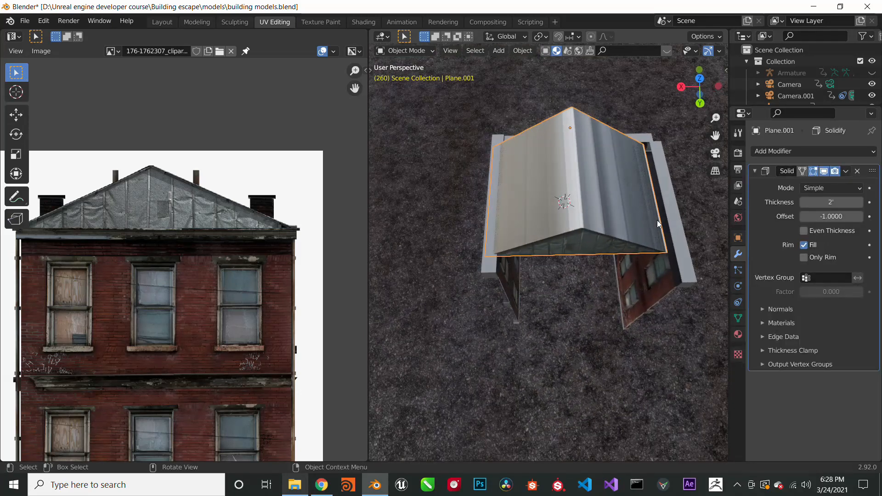
key(s)
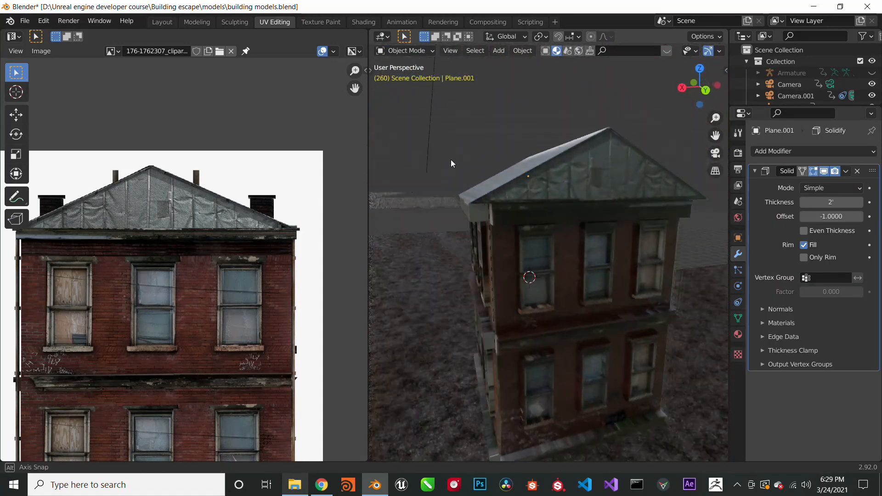
- Select the four walls plus the roof and join them into one object with Ctrl+J
drag(528, 253, 627, 248)
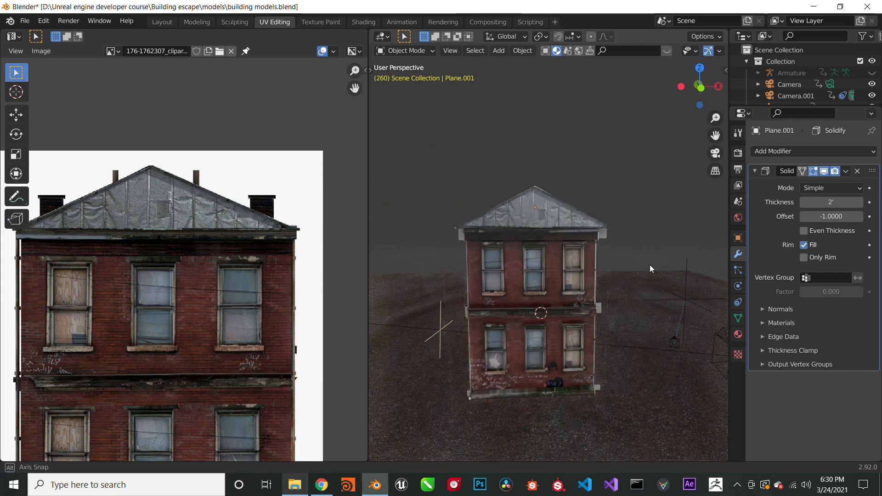
drag(649, 268, 393, 284)
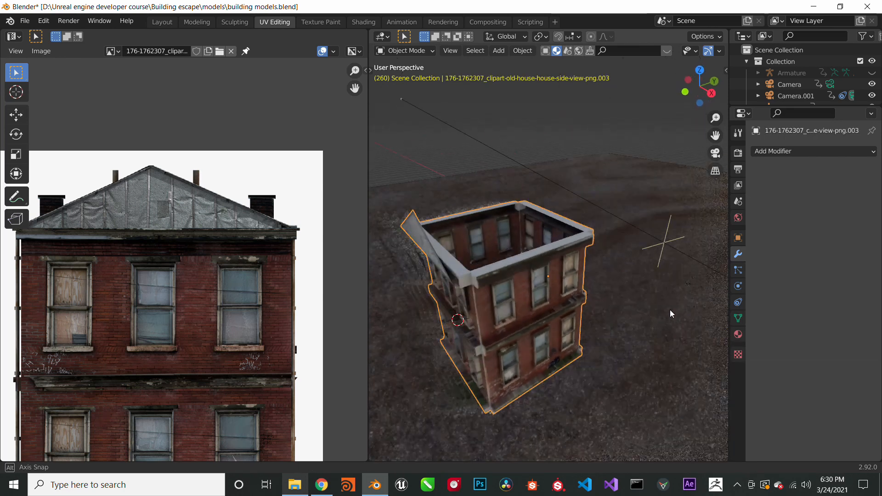
click(528, 232)
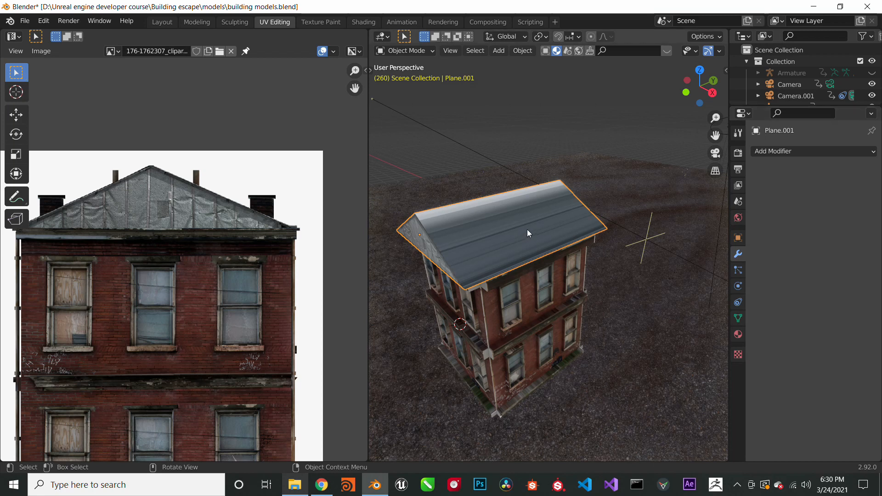
key(Tab)
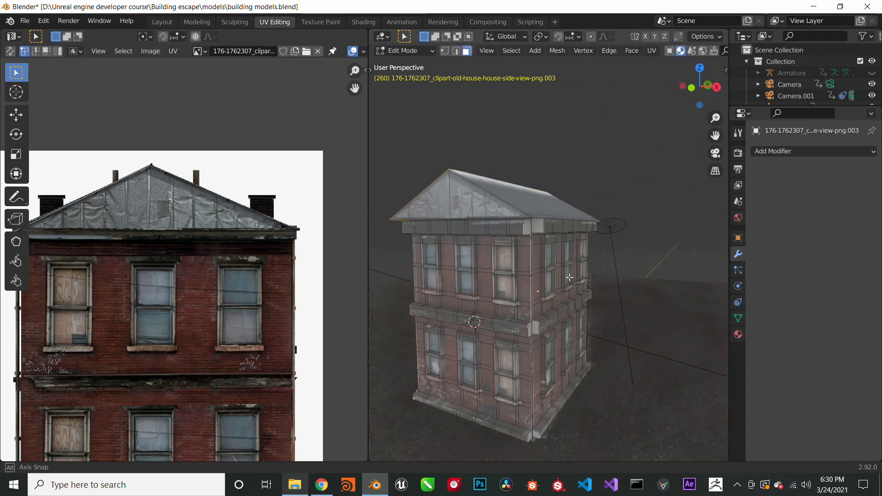
- Lower the building onto the ground and scale it up about 5.3 times beside the soldier
key(Tab)
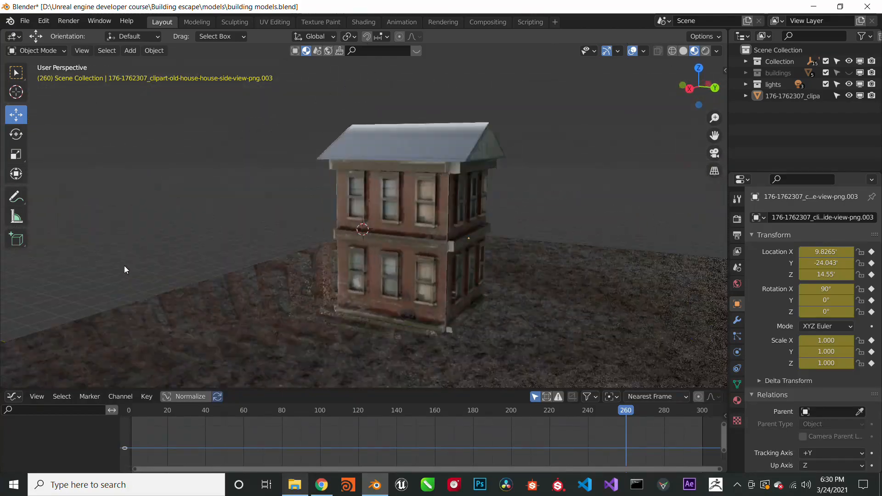
drag(366, 225, 440, 271)
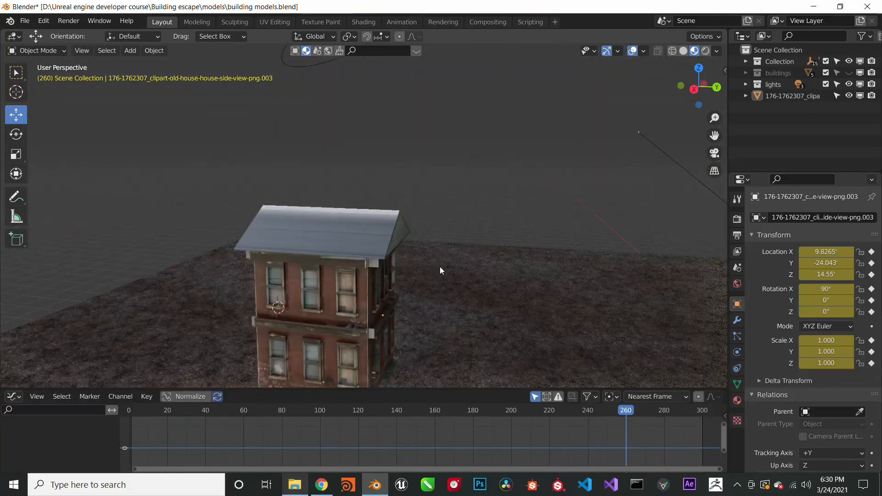
drag(440, 270, 453, 295)
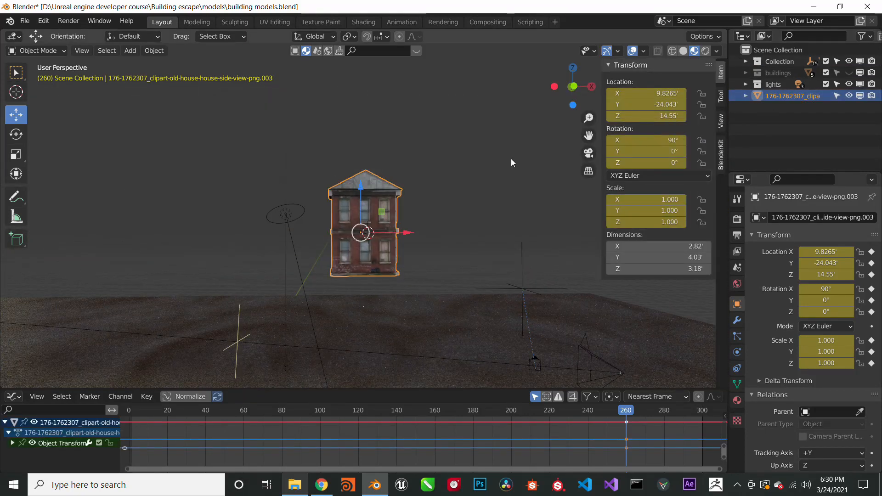
drag(364, 225, 430, 220)
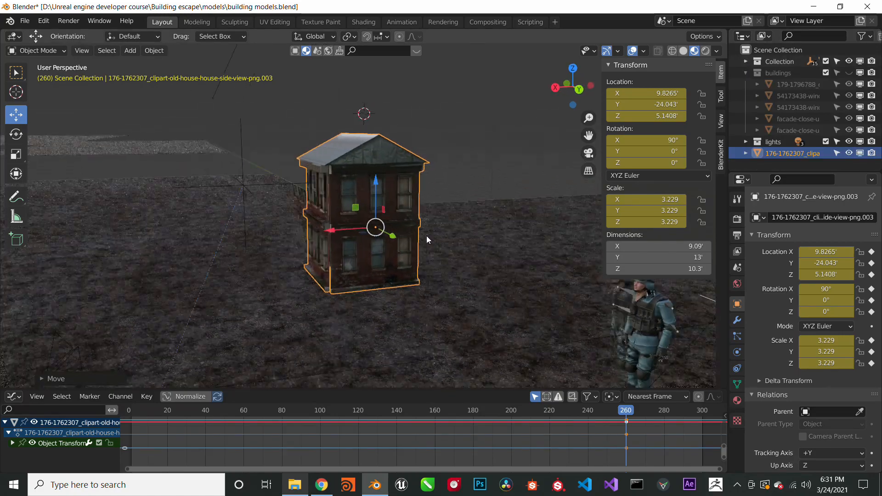
drag(375, 228, 428, 231)
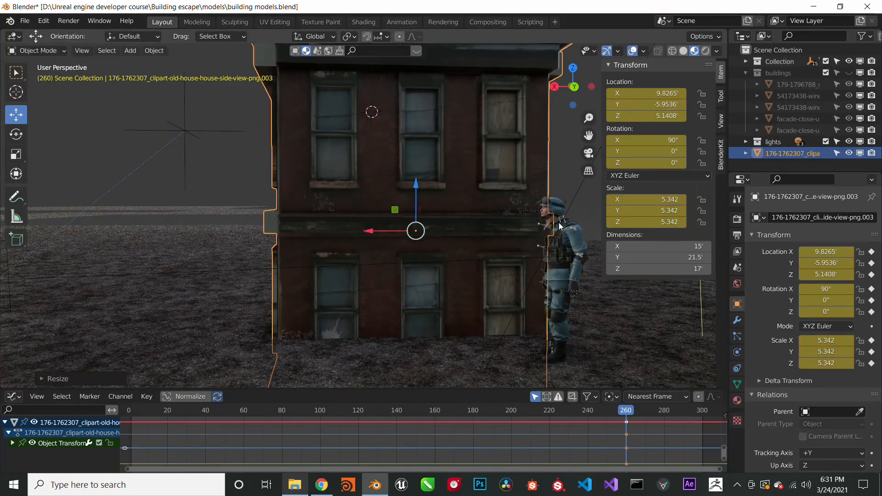
- Select the empty near the building and orbit to view the building's corner and front
click(554, 230)
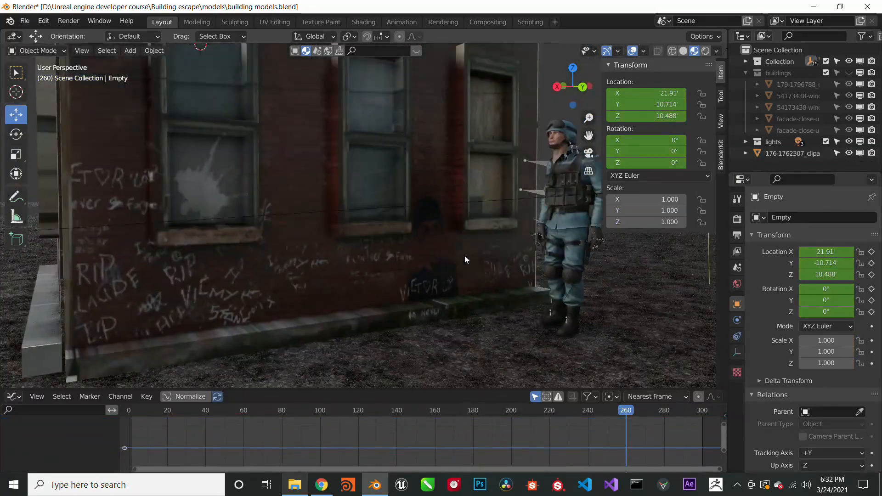
drag(465, 259, 391, 252)
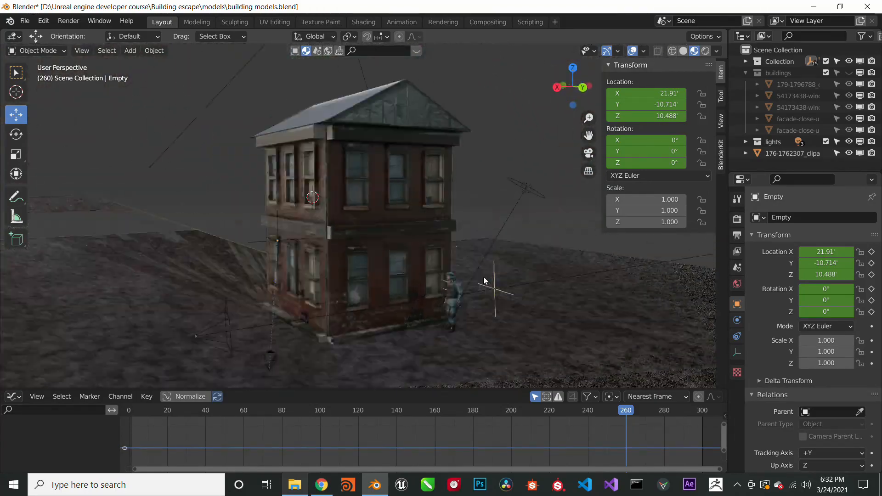
drag(483, 280, 315, 283)
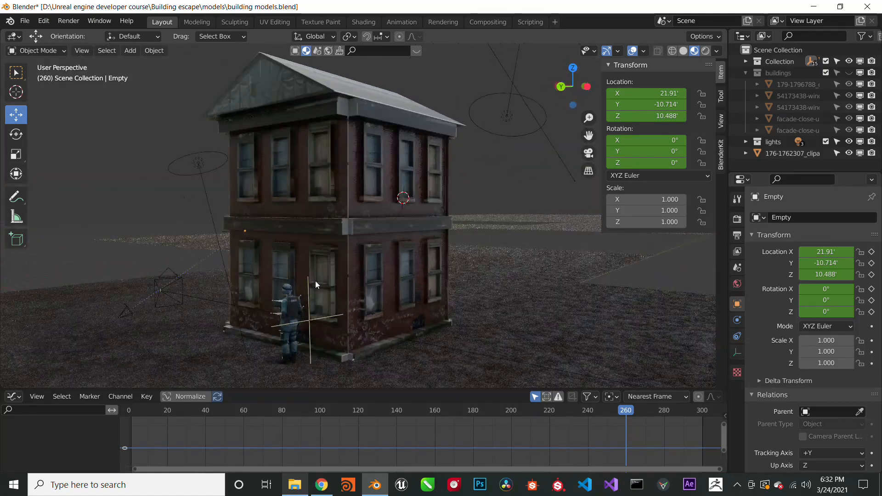
drag(315, 284, 540, 286)
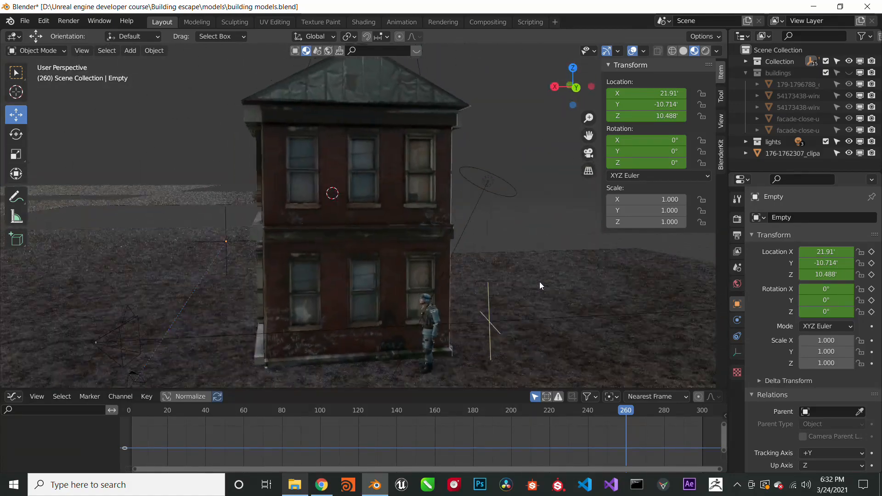
drag(540, 285, 338, 127)
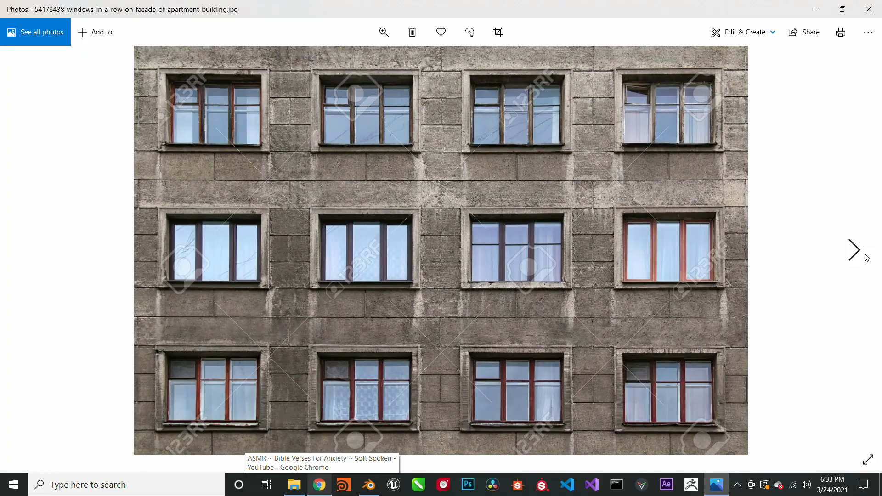
- Review the brick facade close-up and old-house side-view reference photos, then close Photos
click(854, 250)
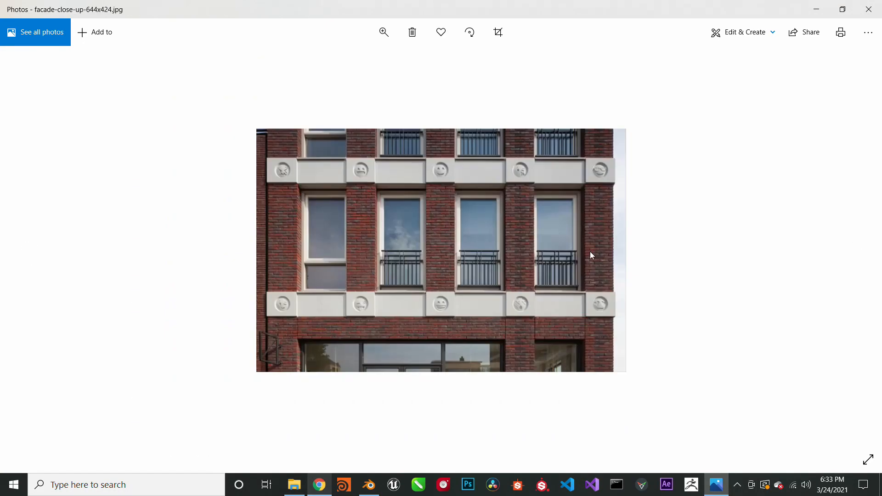
mouse_move(482, 286)
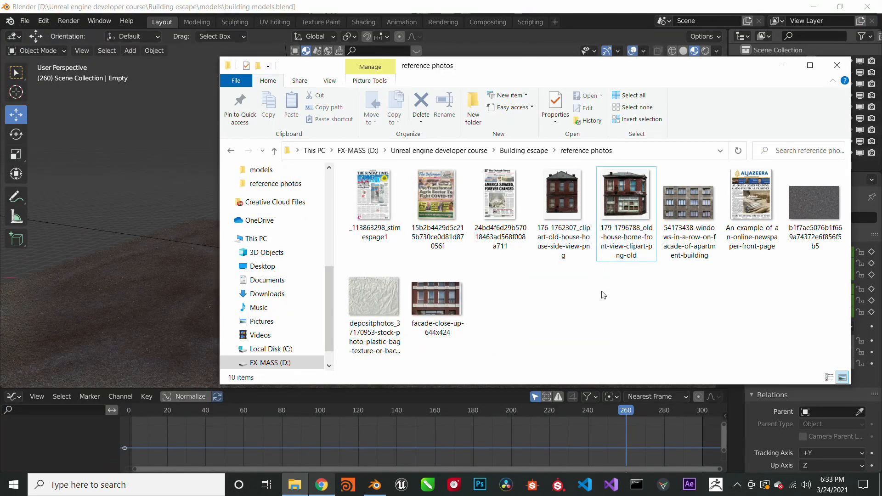
double_click(563, 194)
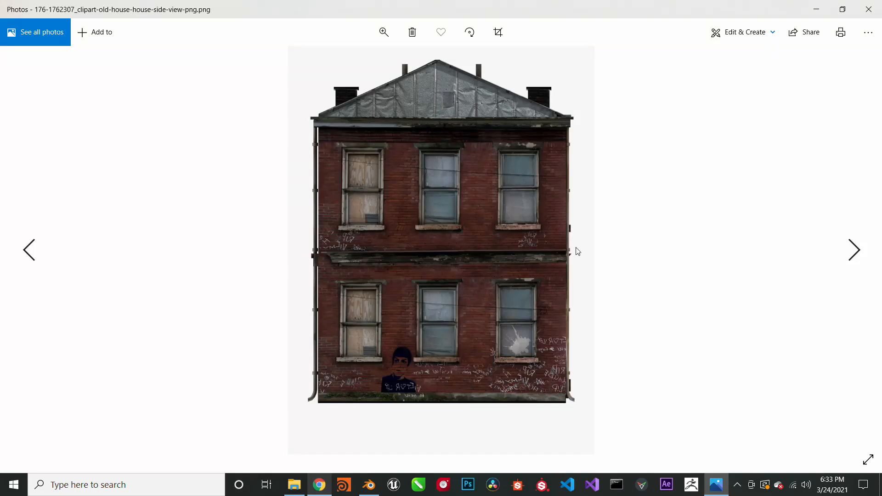
click(369, 484)
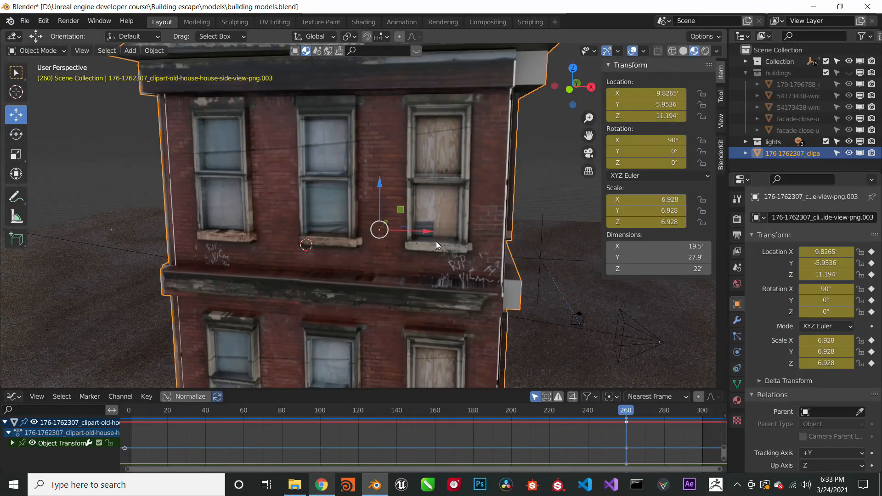
- Switch to the Shading workspace showing the house material nodes with the old-house texture
click(364, 22)
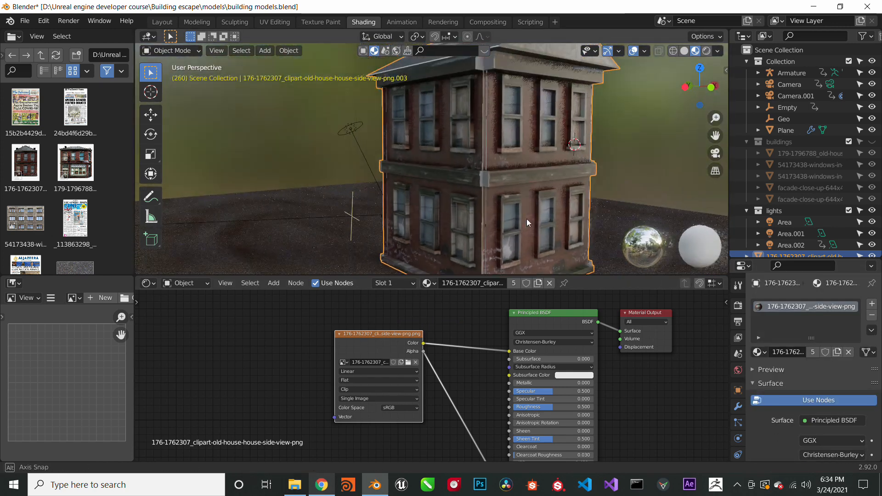
- Give the selected window faces the clipart material with Transmission raised to about 0.65
drag(527, 222, 497, 112)
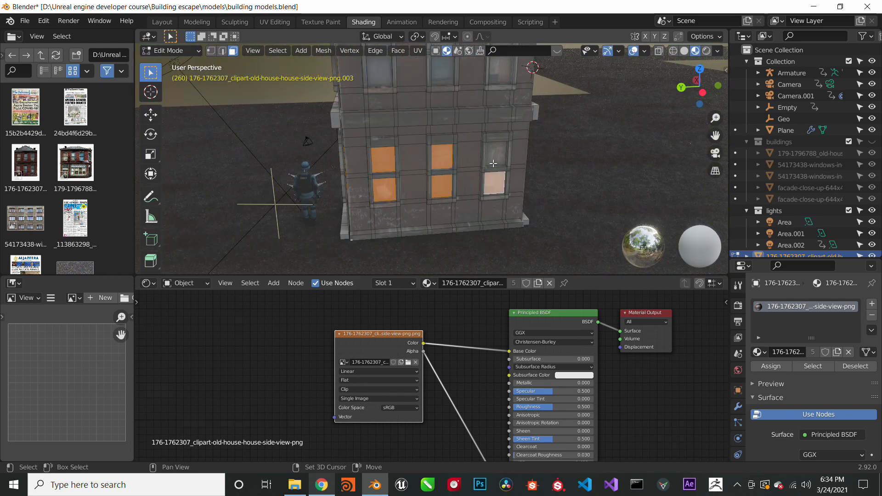
drag(489, 163, 416, 152)
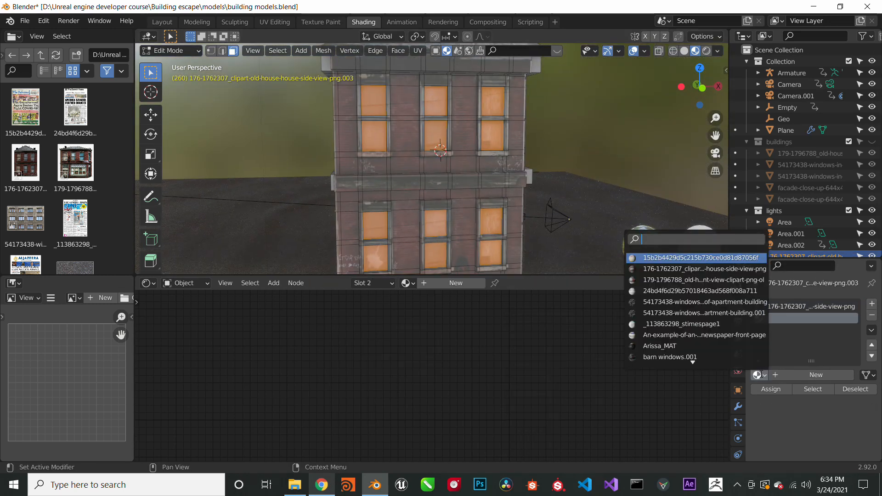
click(701, 268)
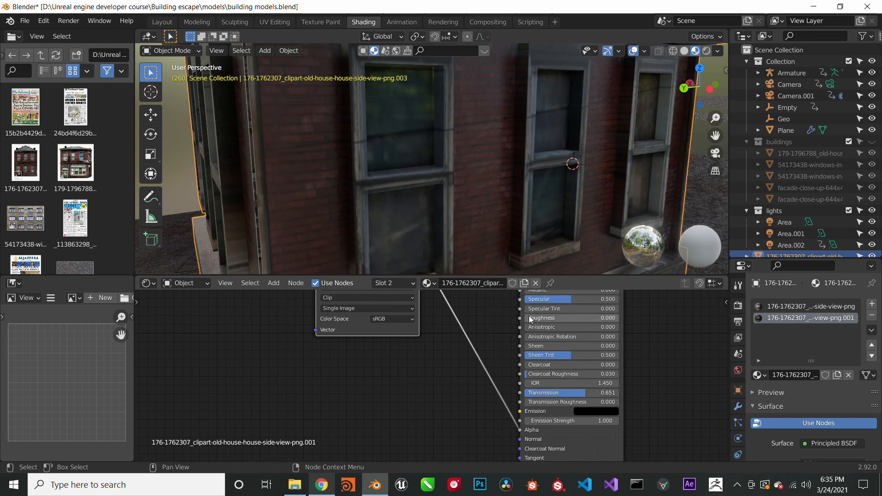
drag(540, 318, 579, 317)
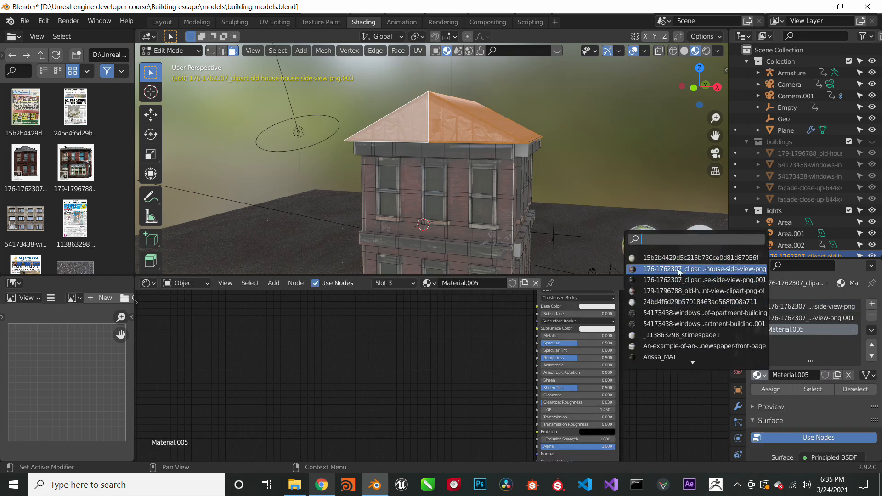
- Give the roof faces a building-image material copy with Metallic 1.0 and Roughness 0.18
click(704, 268)
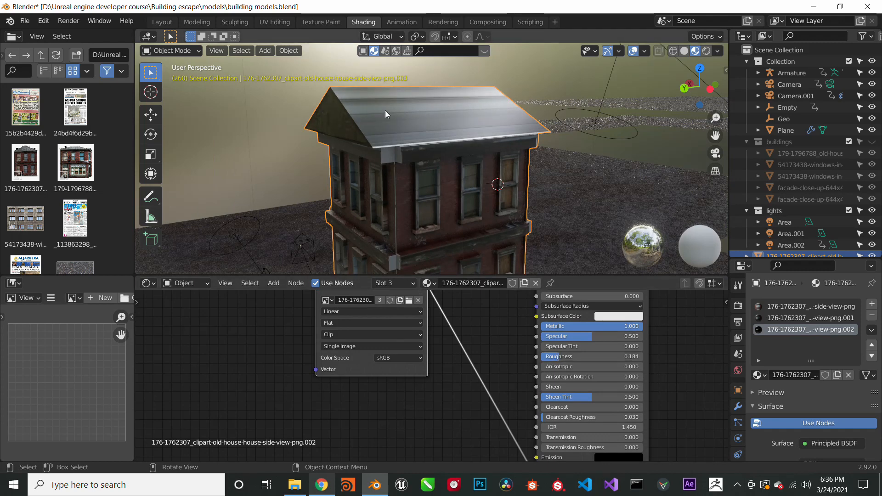
drag(386, 115, 478, 150)
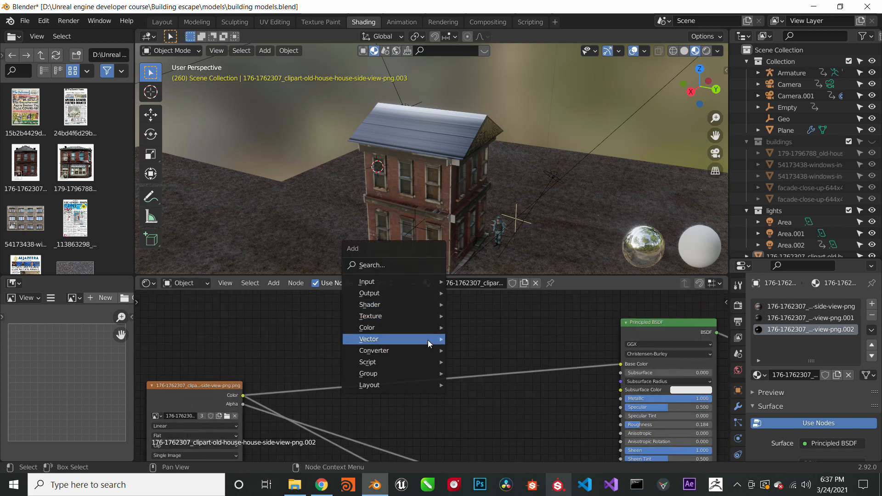
- Insert a MixRGB node before Base Color with a dark red Color2 to tint the roof
click(366, 328)
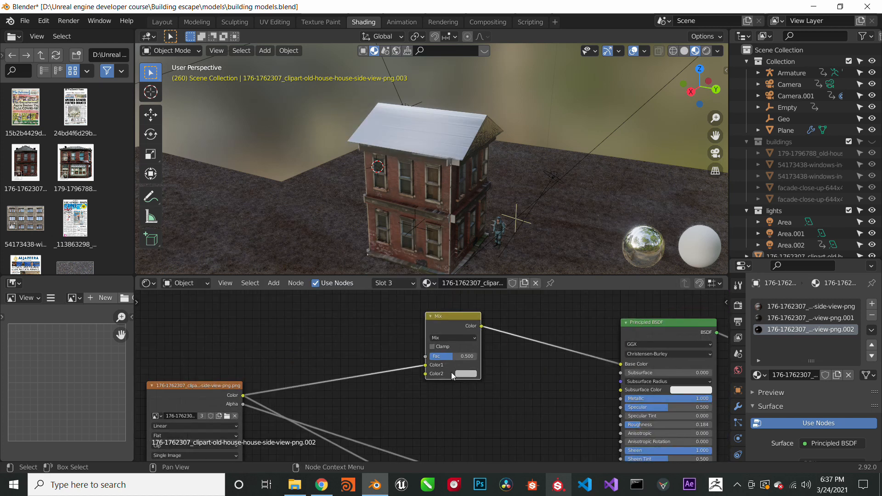
click(273, 283)
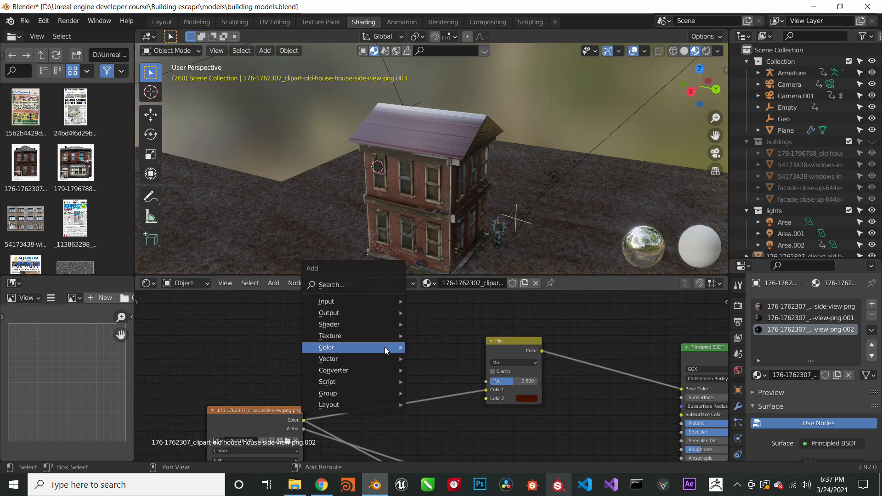
click(326, 347)
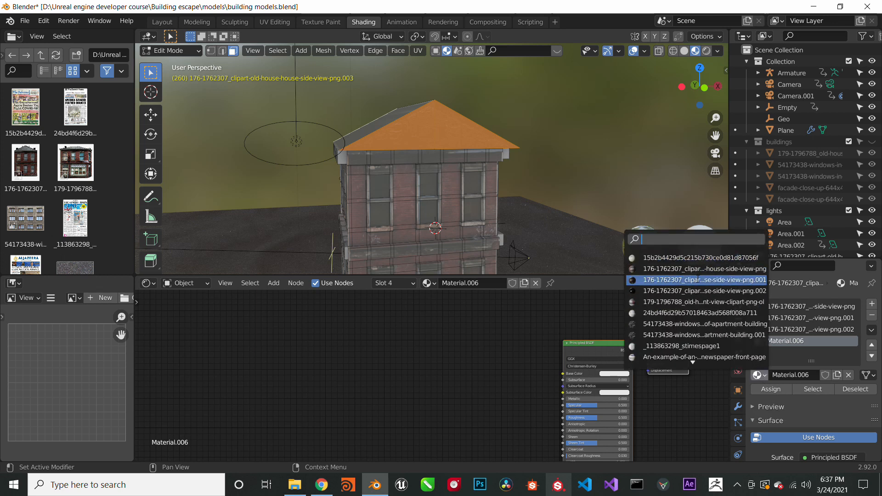
- Assign the image material to the roof front and name materials WINDOWS, ROOF SIDE FACES, ROOF FRONT FACE
click(705, 280)
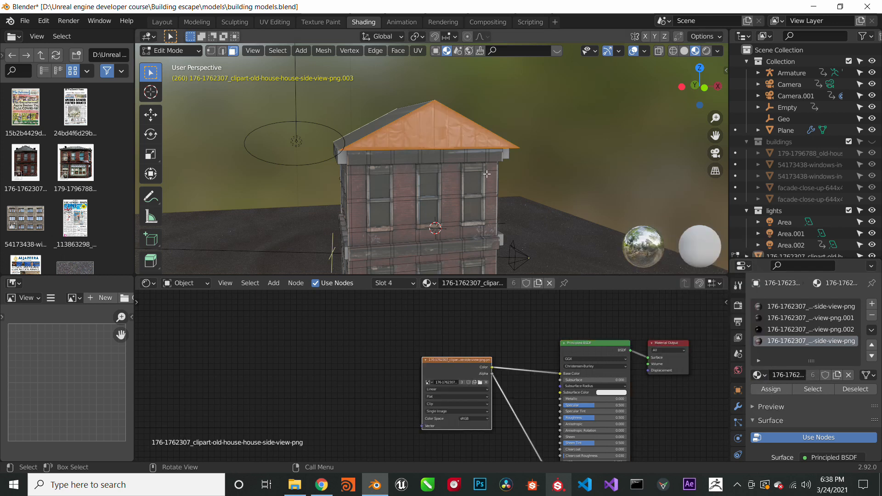
click(810, 341)
text(ROOF FR)
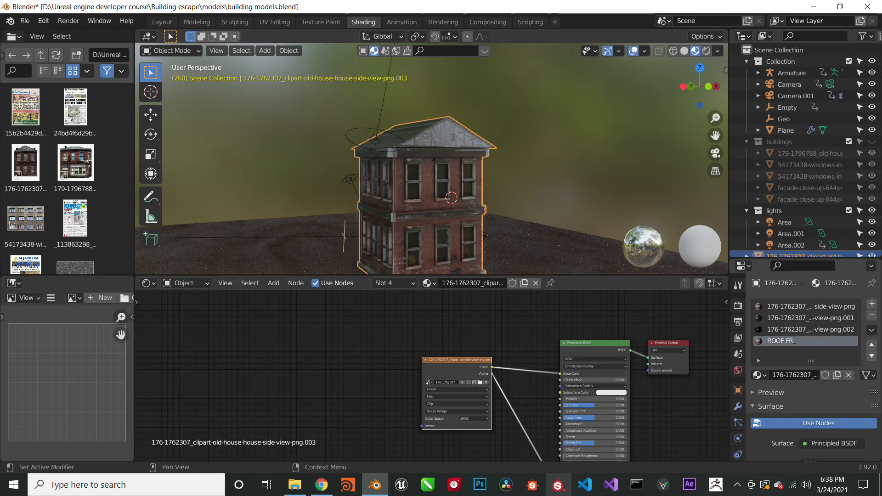
click(811, 329)
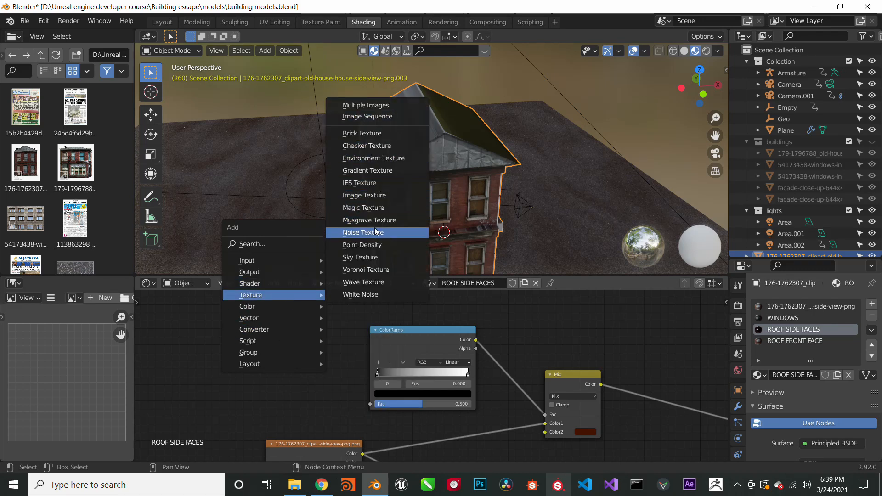
- Drive the roof colour ramp with a Musgrave texture for rust, then add roof edge loops
click(369, 220)
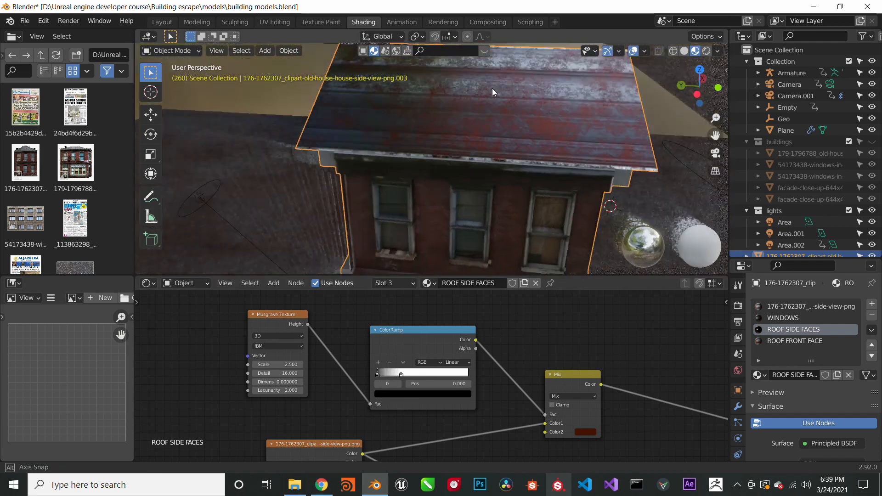
drag(491, 92, 405, 175)
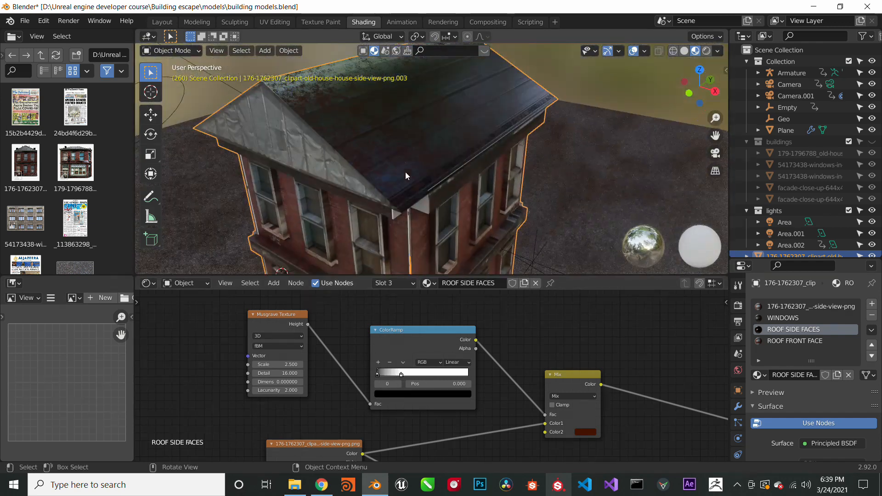
drag(405, 169, 557, 177)
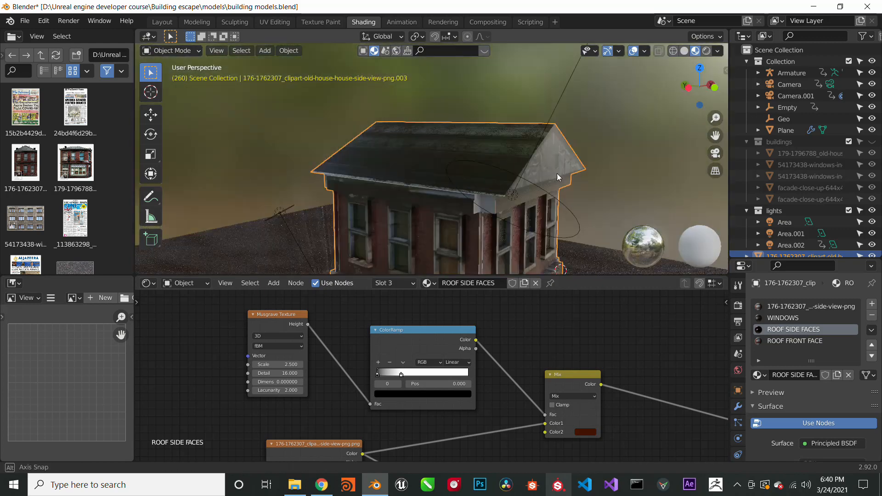
drag(556, 177, 377, 200)
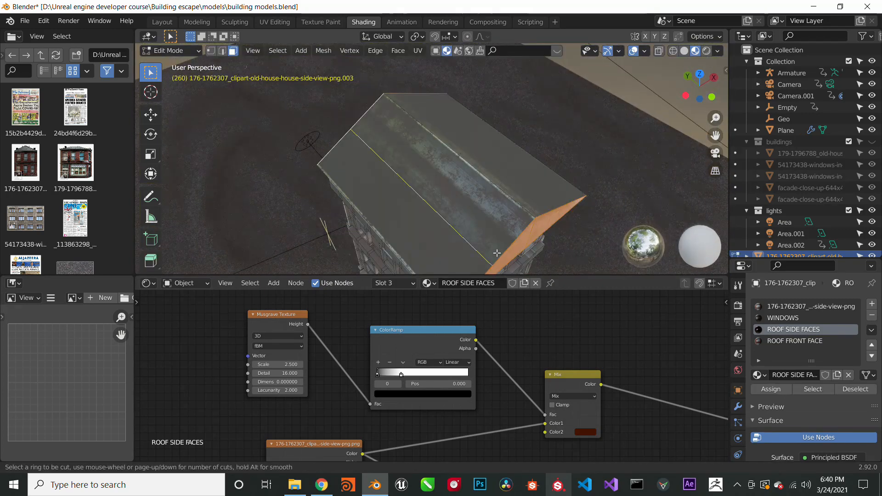
key(Tab)
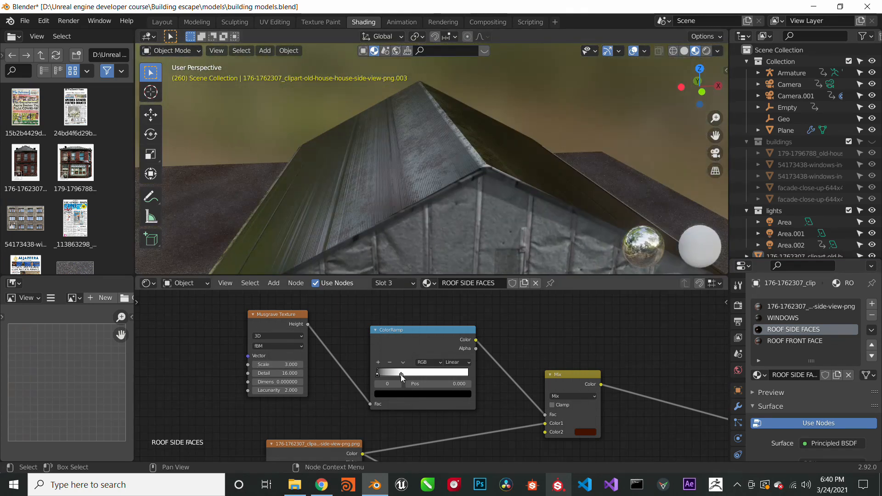
- Shift the rust colour-ramp stop, rename the main material BRICK AREA and add a Bump node
drag(400, 372, 383, 373)
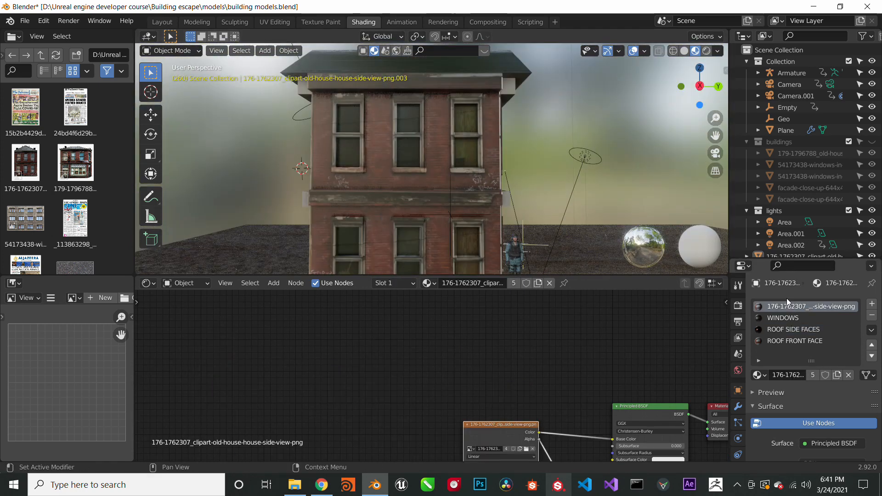
text(COCNRET)
text(BRICK AREA)
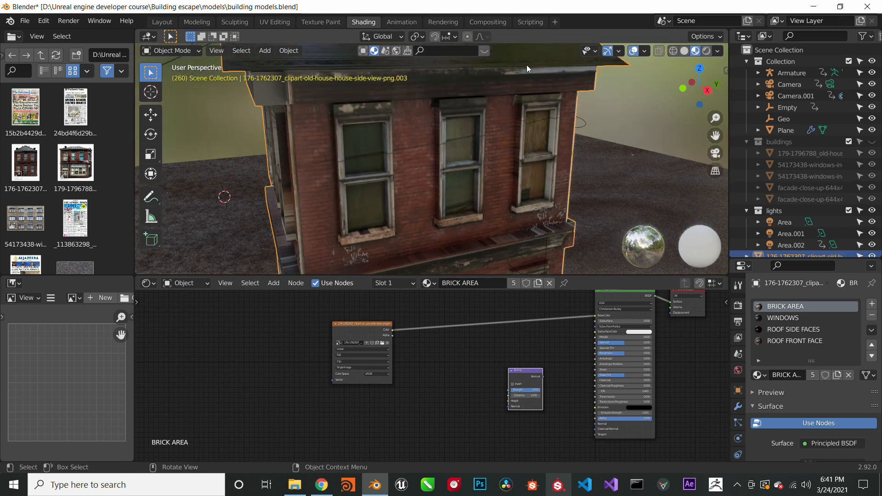
- Review the node trees of the WINDOWS, ROOF SIDE FACES and ROOF FRONT FACE materials
click(783, 318)
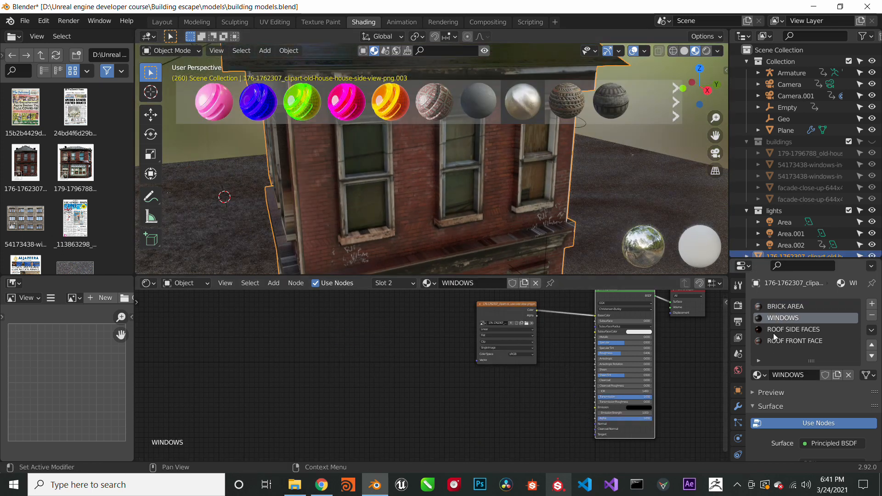
click(793, 329)
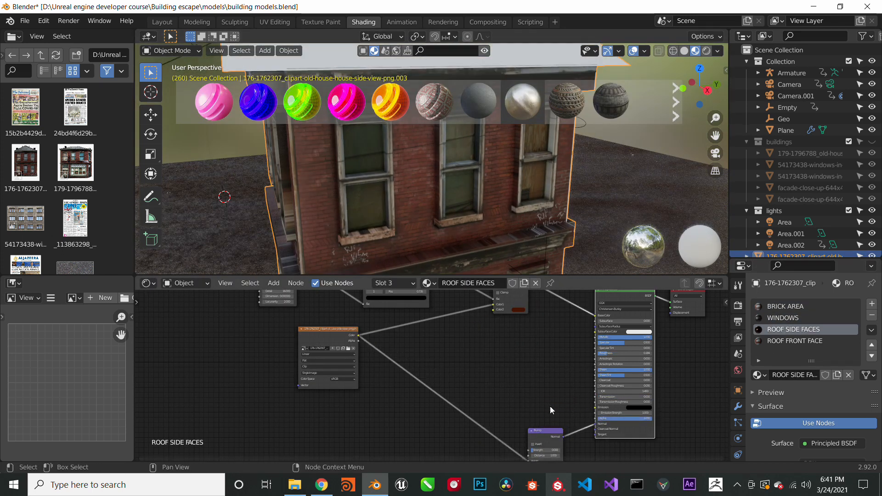
click(794, 341)
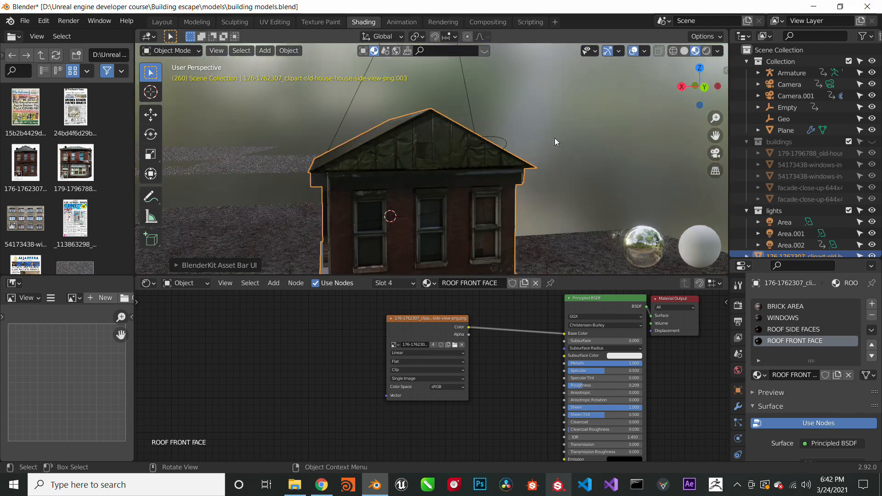
- Save the building file and inspect the bump-mapped brick walls from other angles
key(ctrl+s)
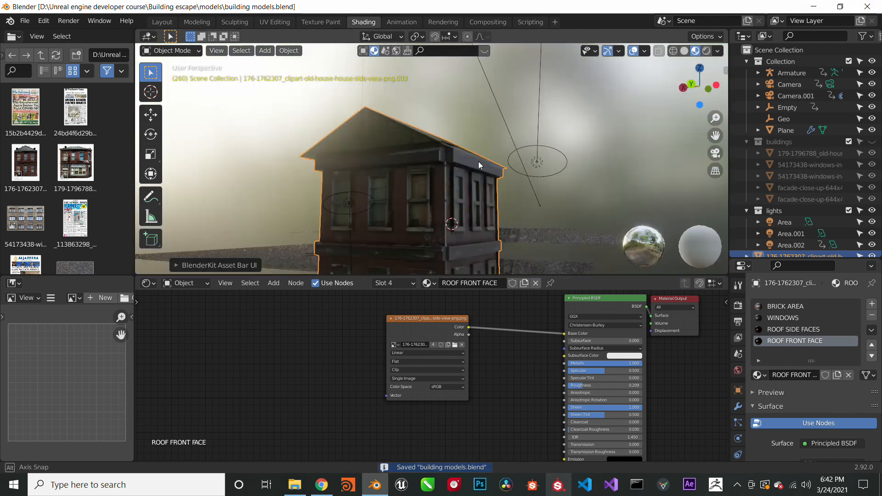
drag(478, 166, 443, 171)
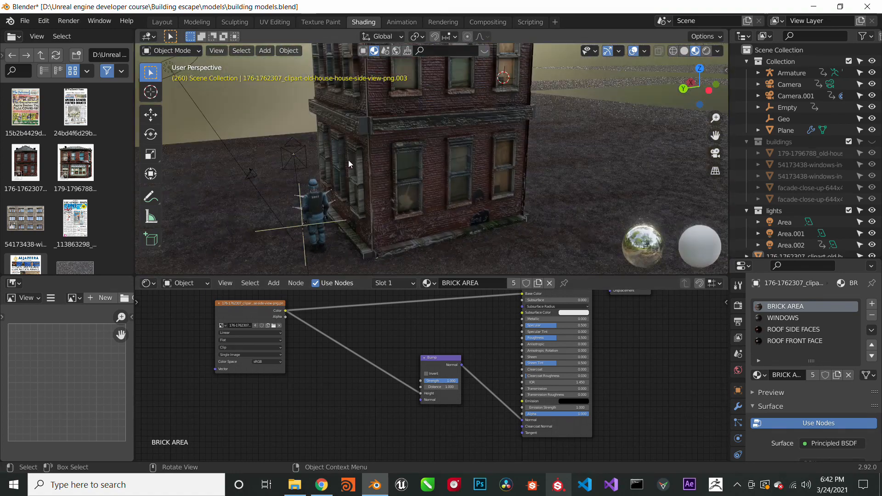
drag(349, 163, 441, 151)
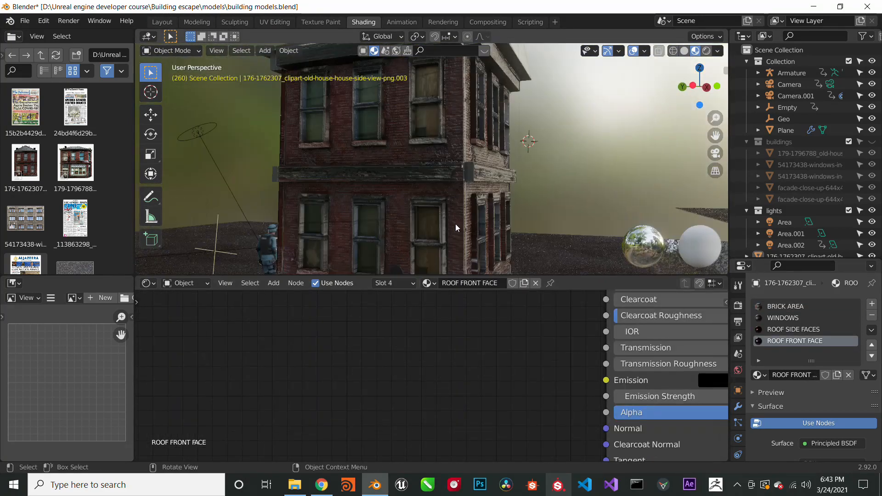
- Assign ROOF FRONT FACE to the triangular roof front faces and return to Layout
drag(455, 228, 419, 194)
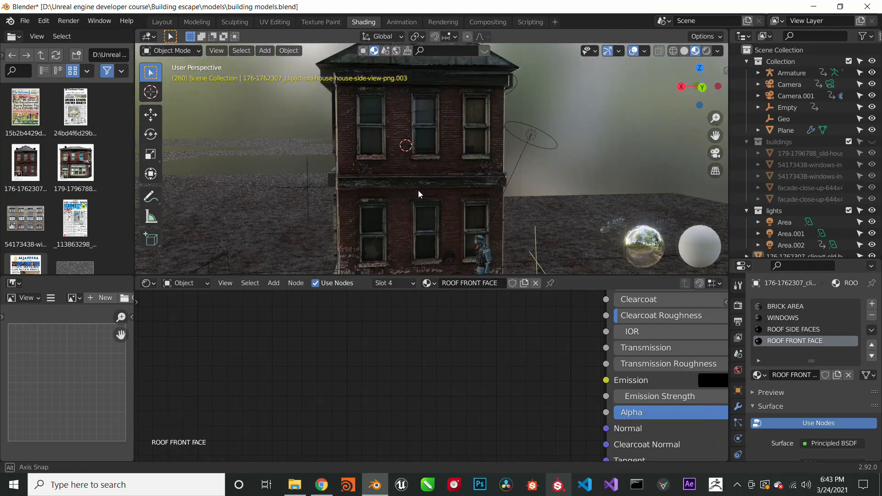
drag(419, 194, 473, 191)
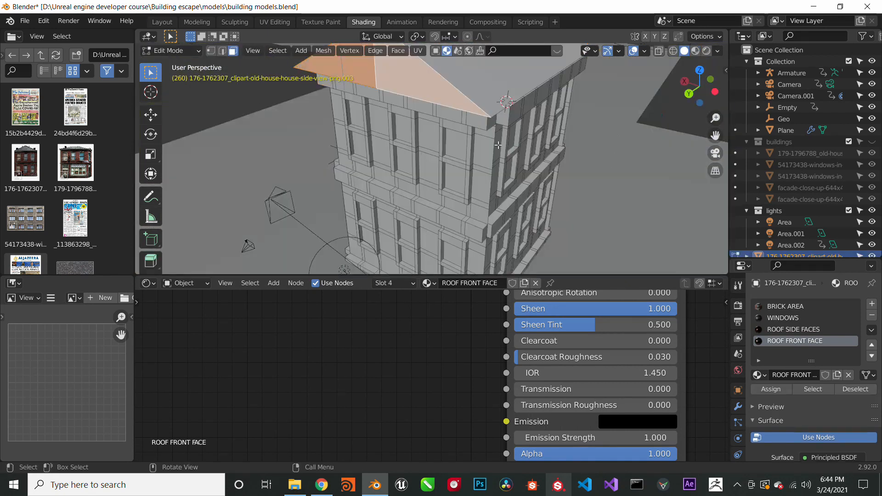
click(162, 22)
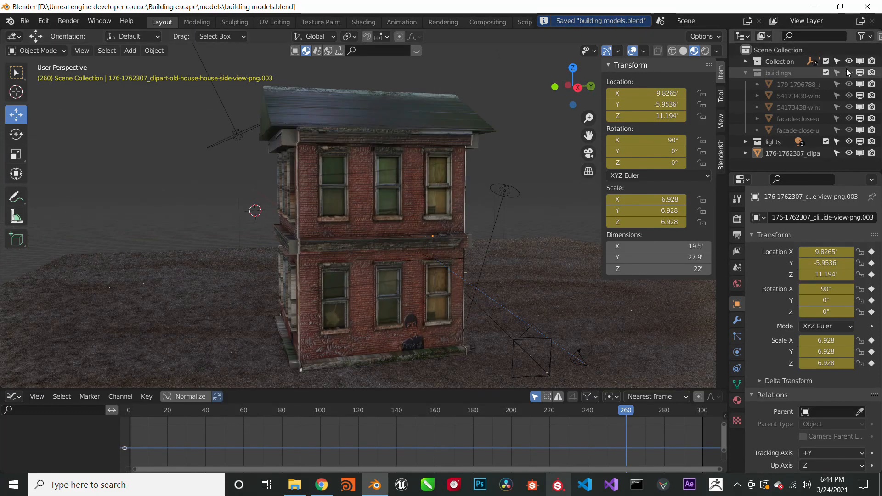
- Move close to the brick wall, orbit to the window recess, and open the building's context menu
drag(393, 225, 338, 225)
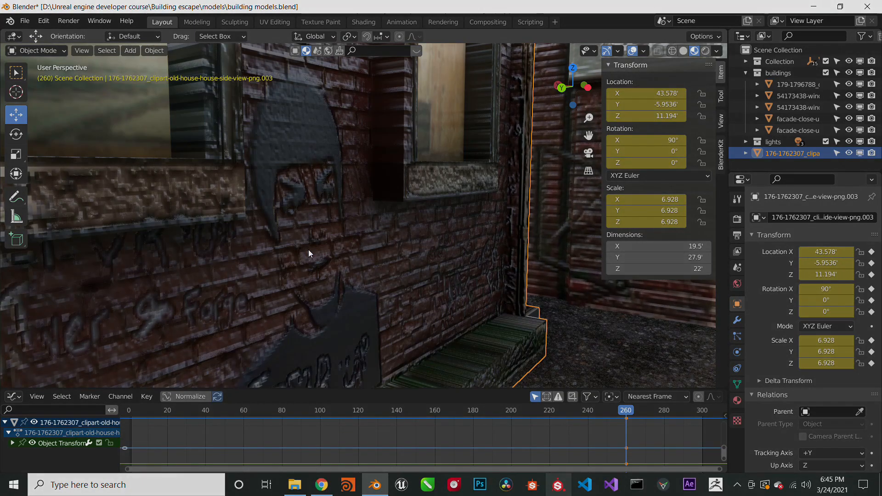
drag(308, 253, 406, 369)
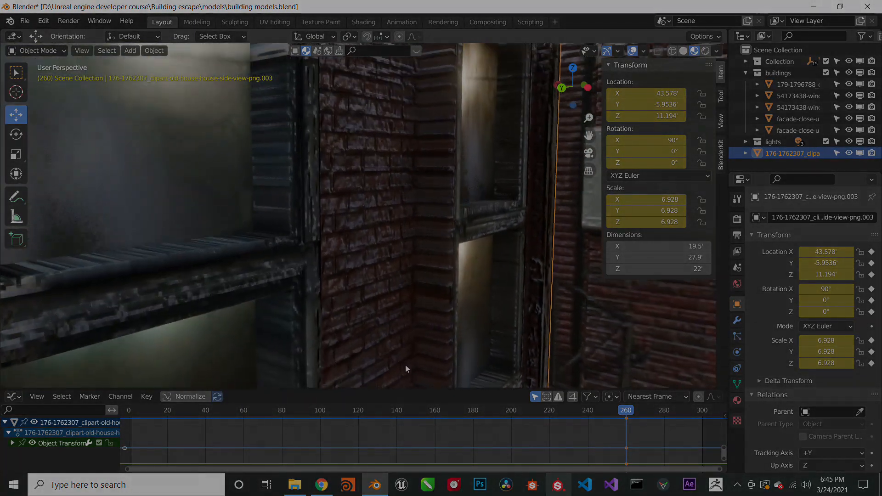
right_click(408, 369)
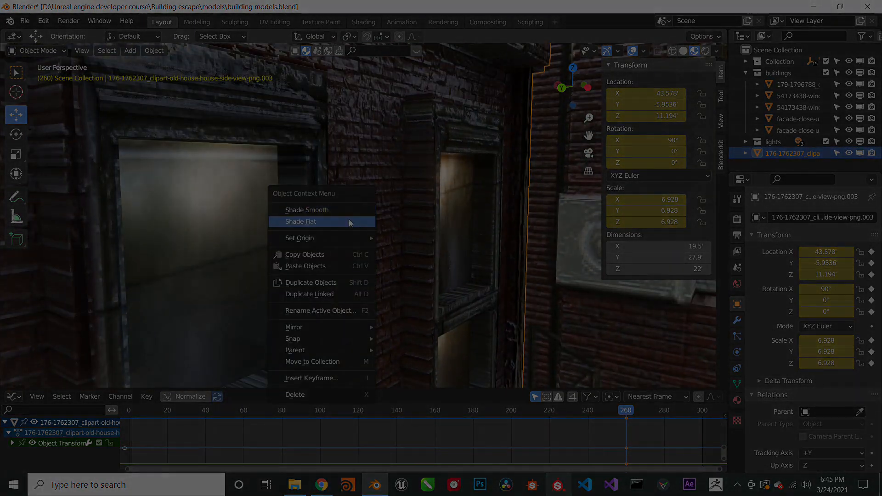